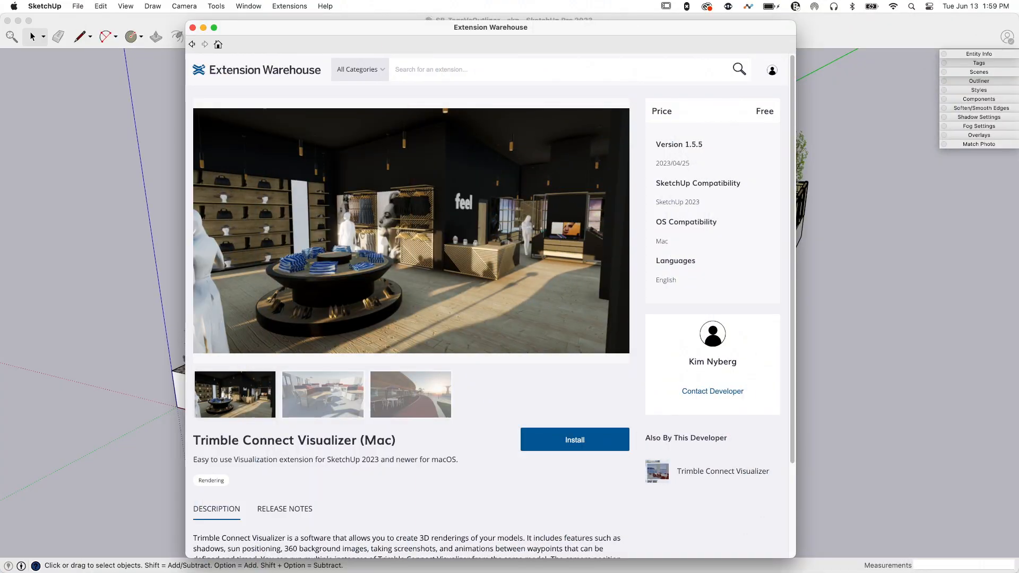
mouse_move(582, 215)
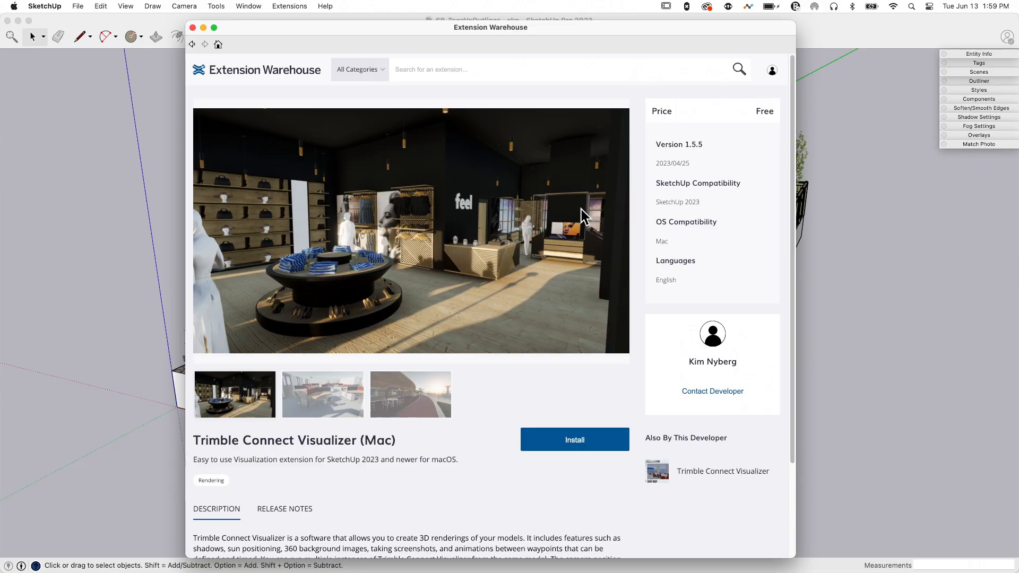
mouse_move(293, 99)
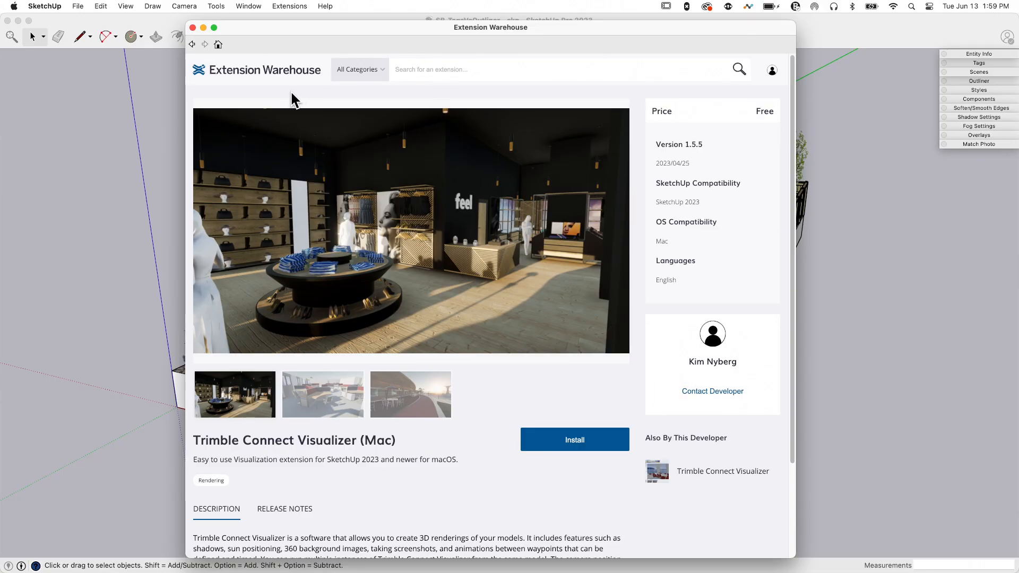
Step: Close the Extension Warehouse and bring up the installed extensions list with Trimble Connect Visualizer
scroll("down", 3)
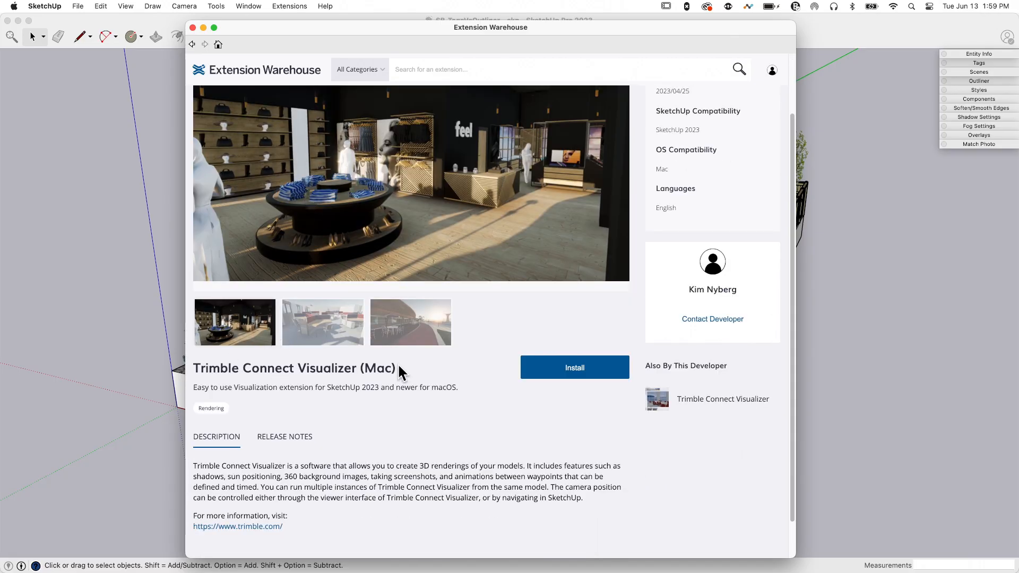
mouse_move(435, 259)
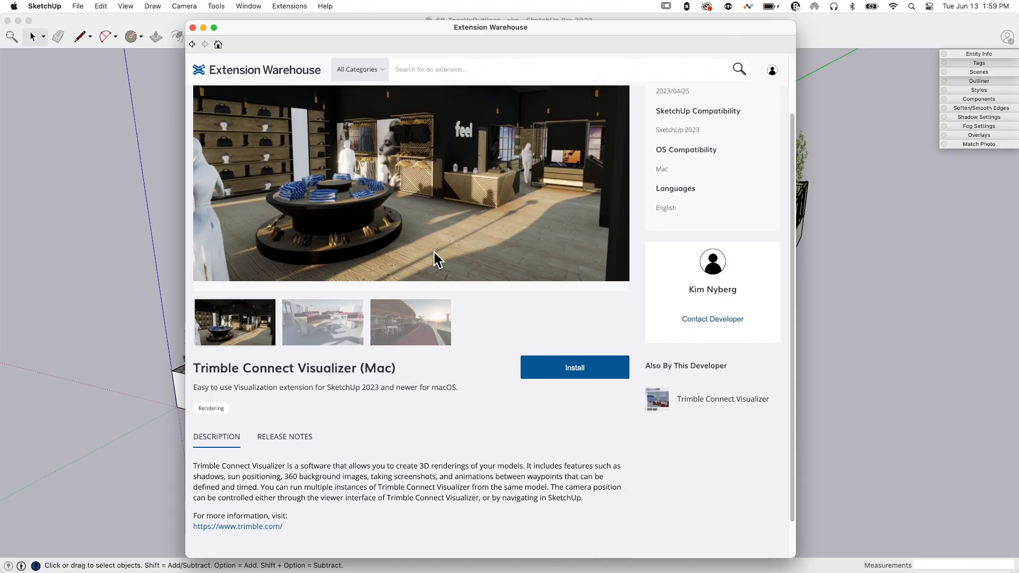
scroll("up", 3)
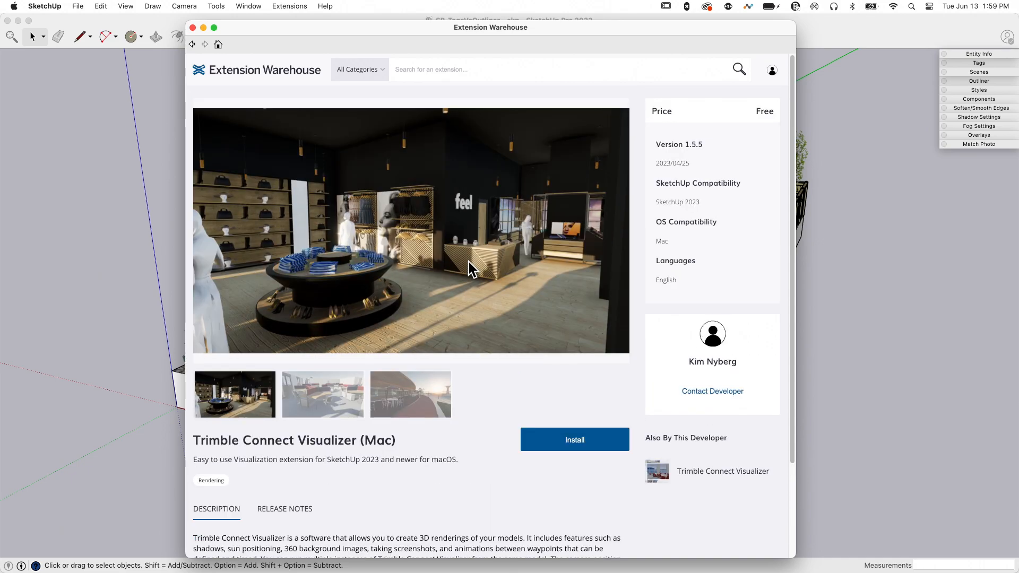
scroll("down", 3)
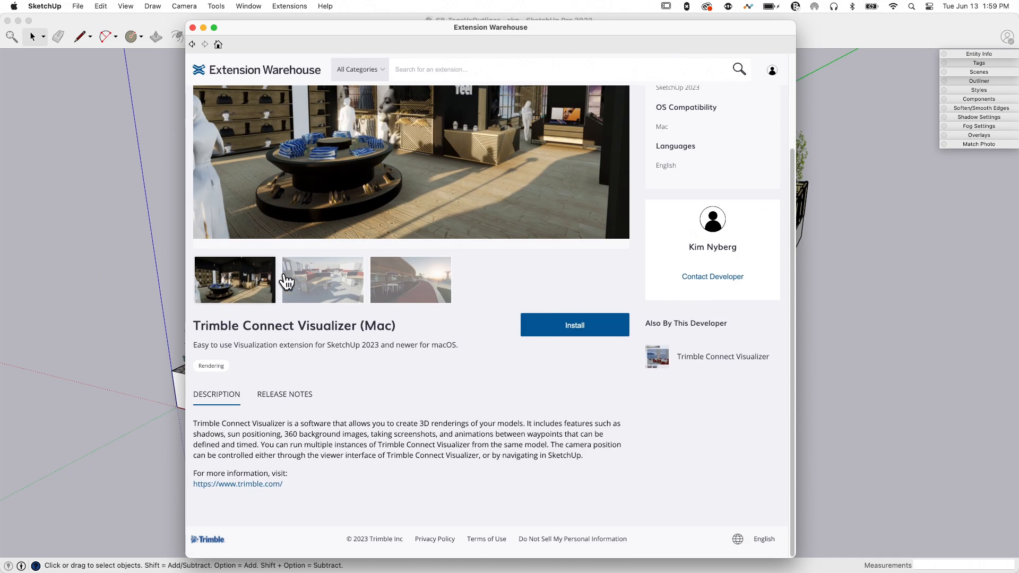
mouse_move(343, 423)
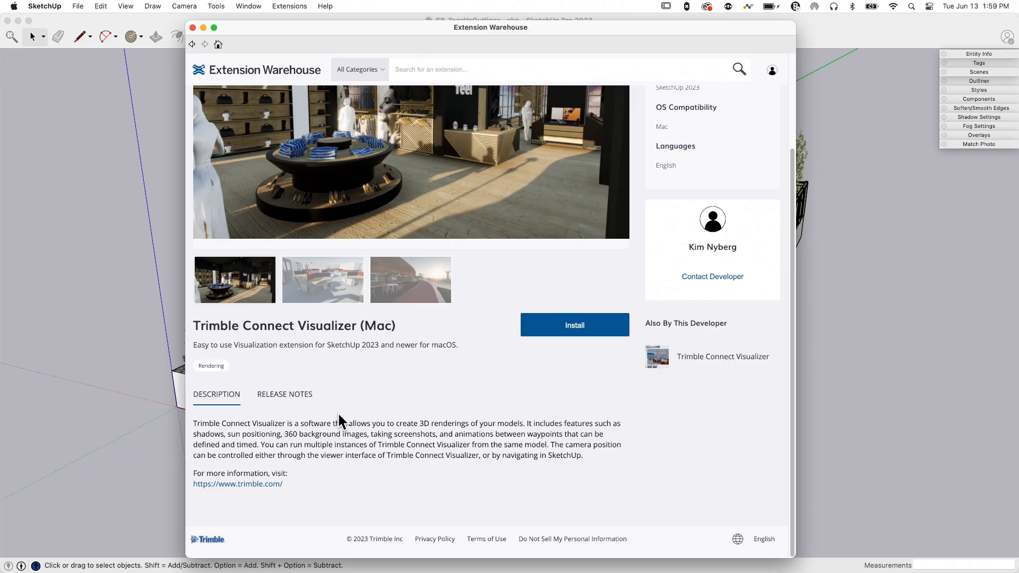
mouse_move(537, 428)
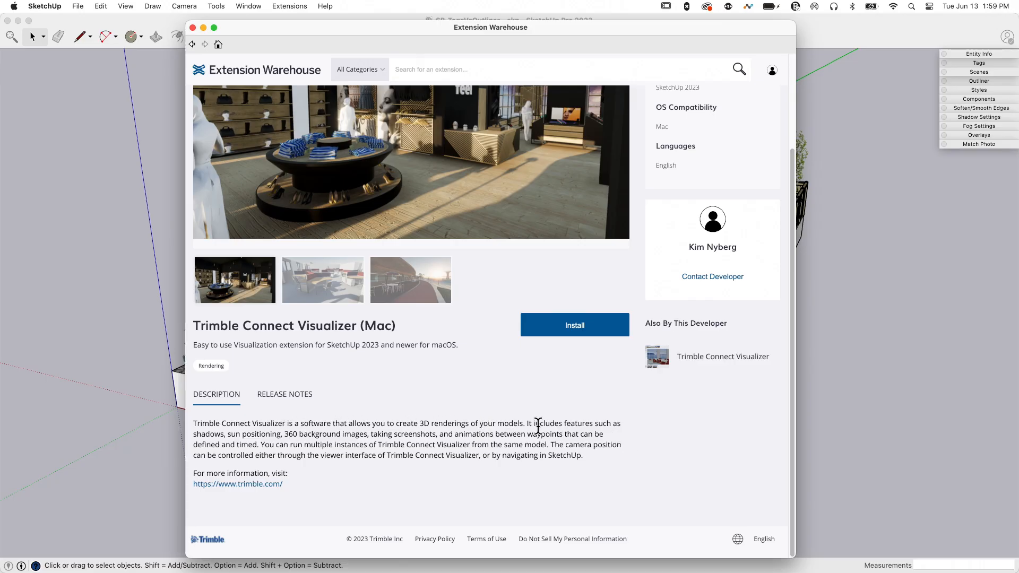
scroll("up", 3)
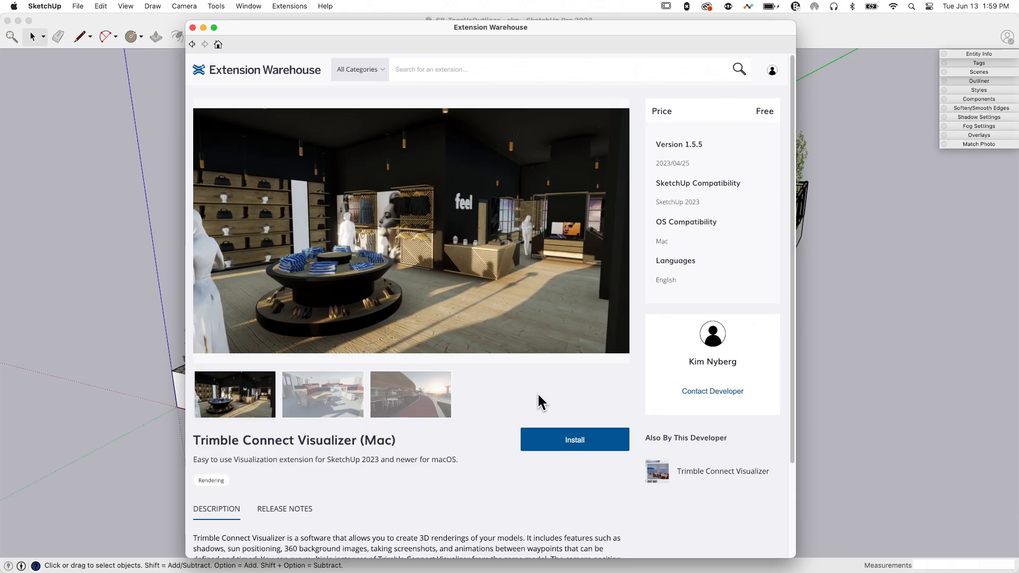
mouse_move(534, 473)
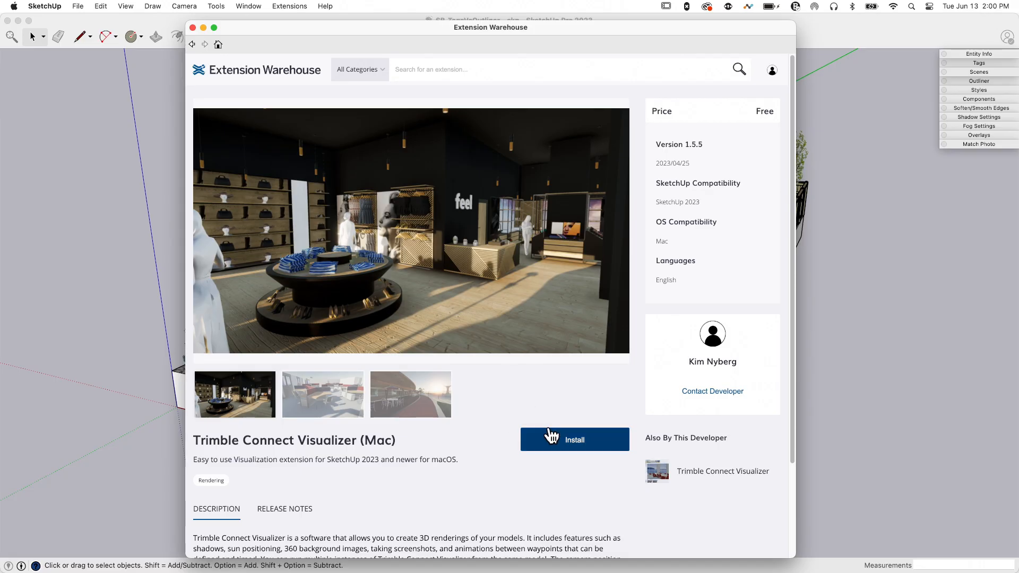
mouse_move(196, 36)
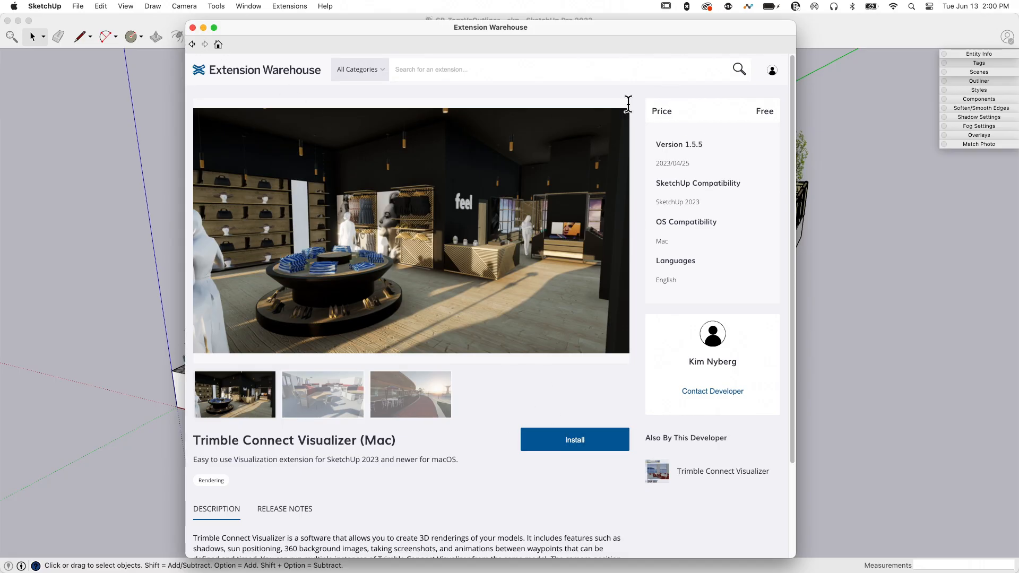
left_click(193, 28)
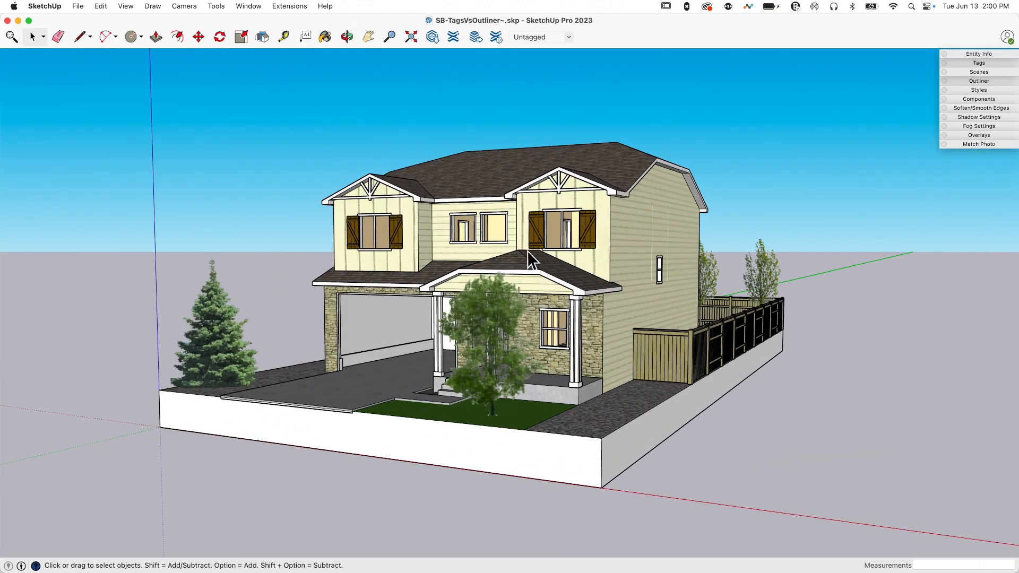
mouse_move(462, 127)
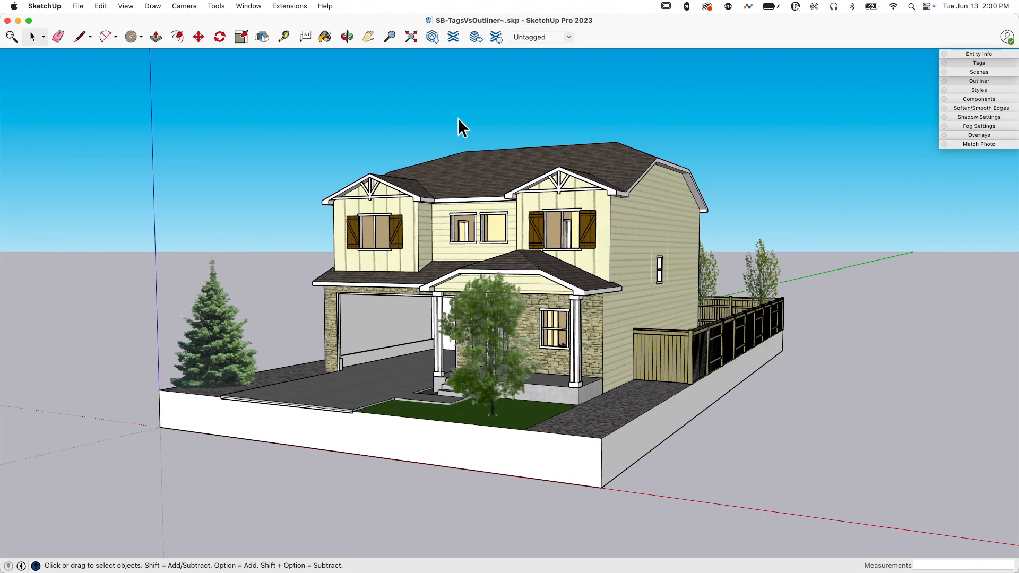
left_click(289, 7)
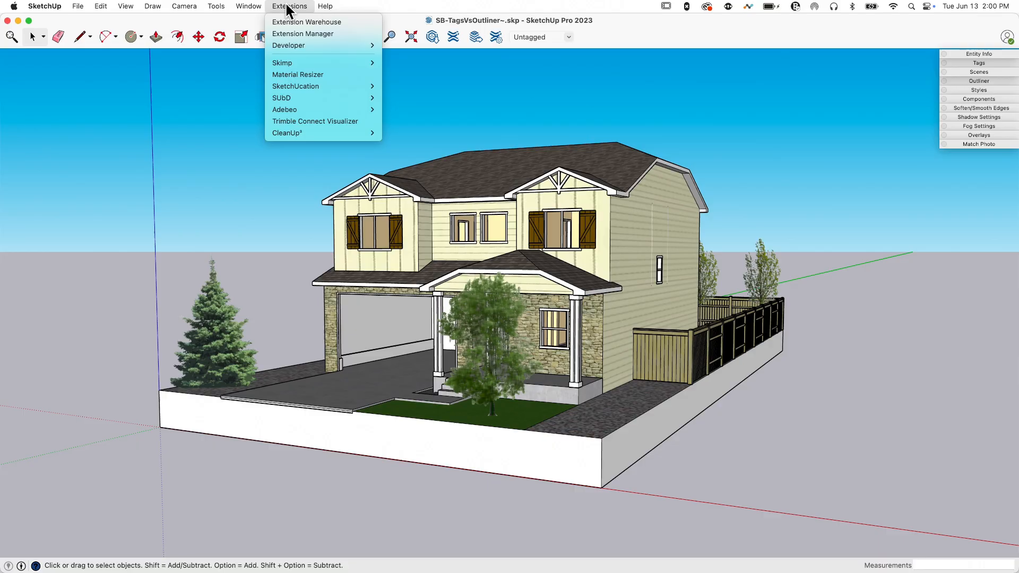
mouse_move(370, 129)
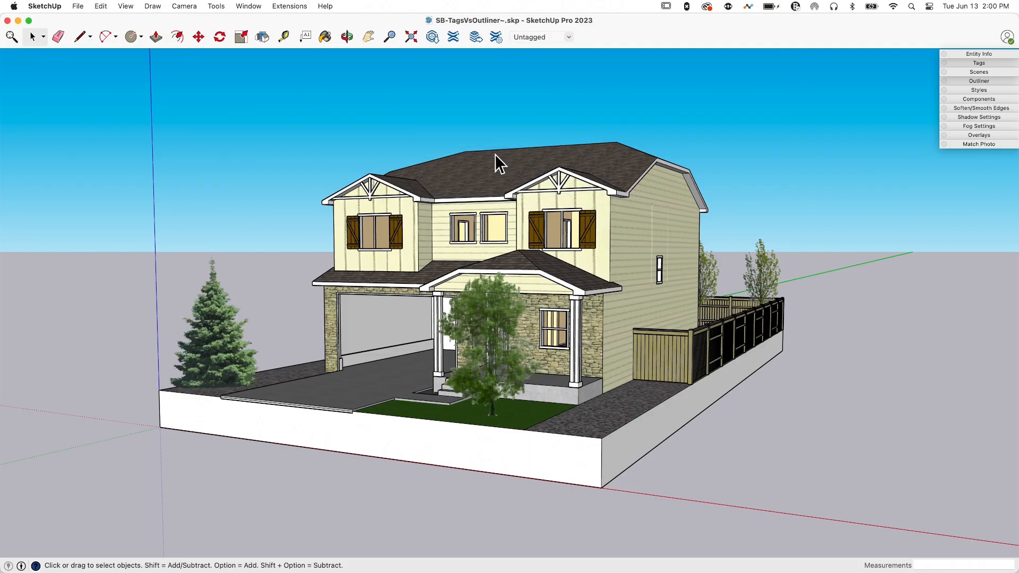
mouse_move(215, 231)
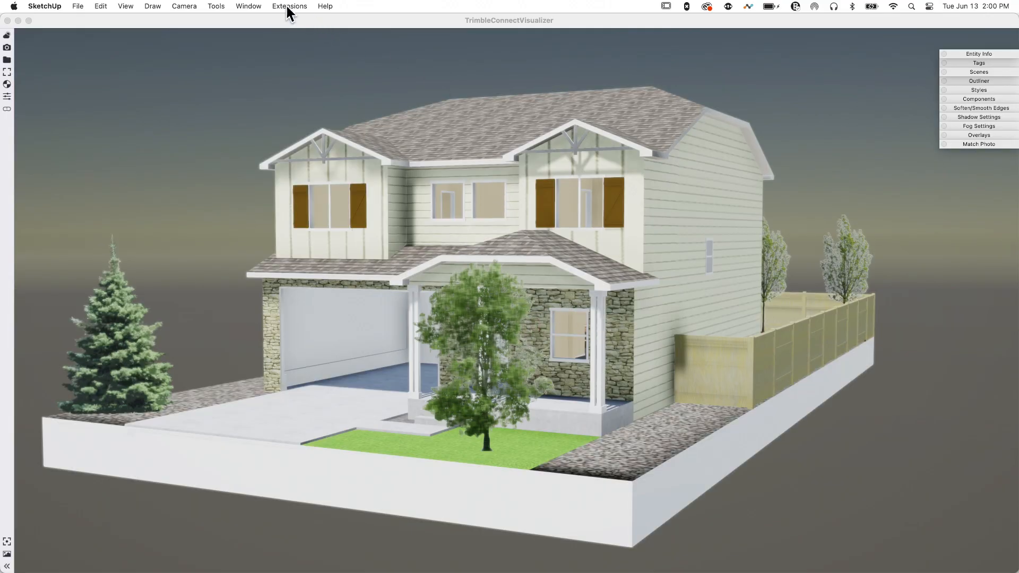
mouse_move(362, 249)
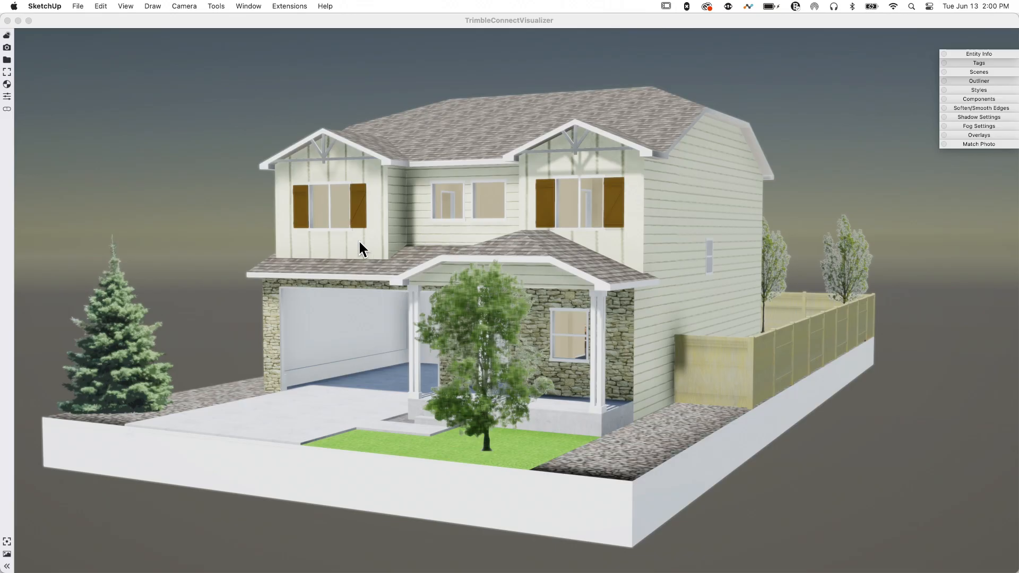
mouse_move(448, 299)
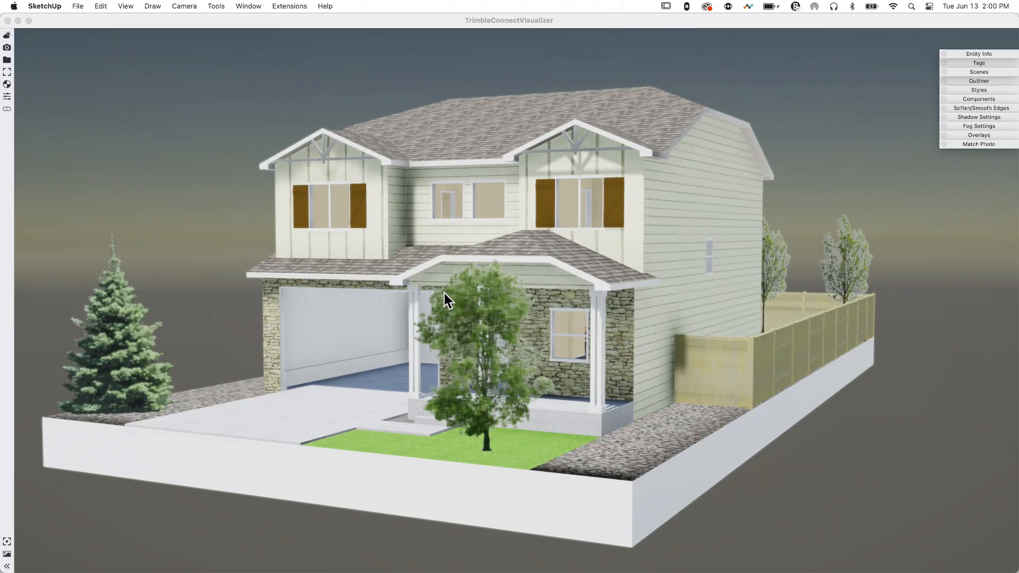
mouse_move(85, 410)
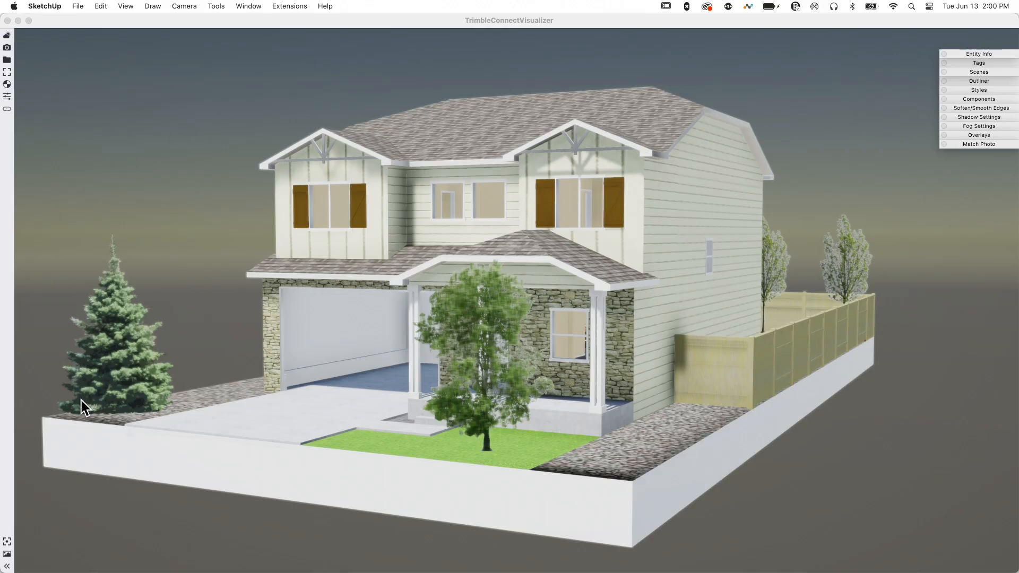
mouse_move(789, 164)
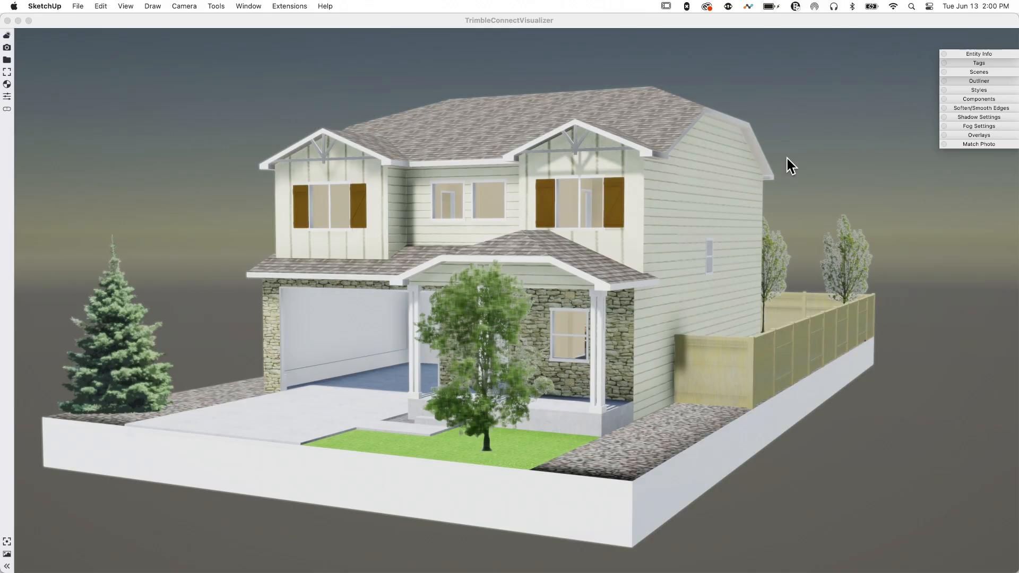
mouse_move(366, 188)
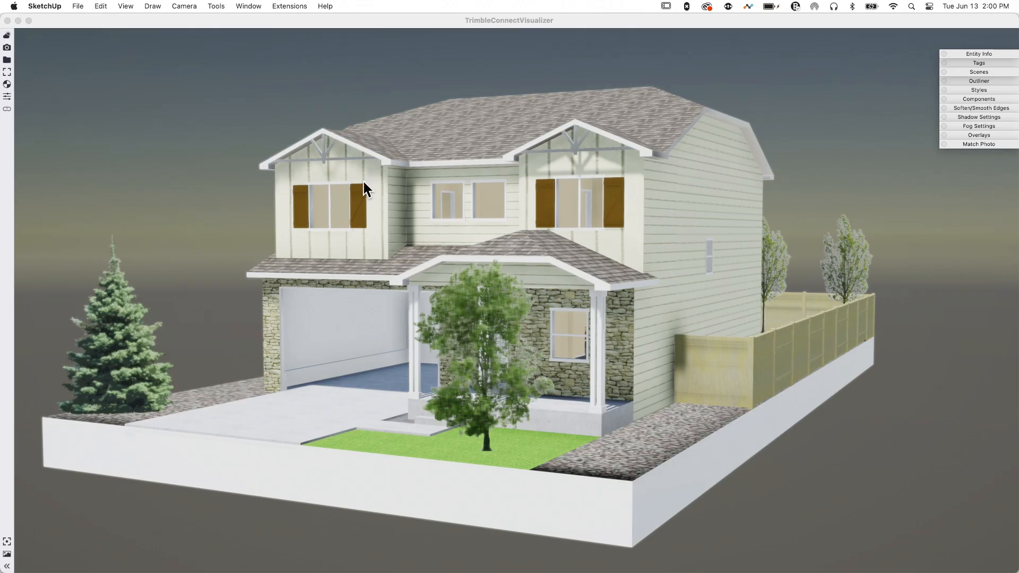
mouse_move(708, 207)
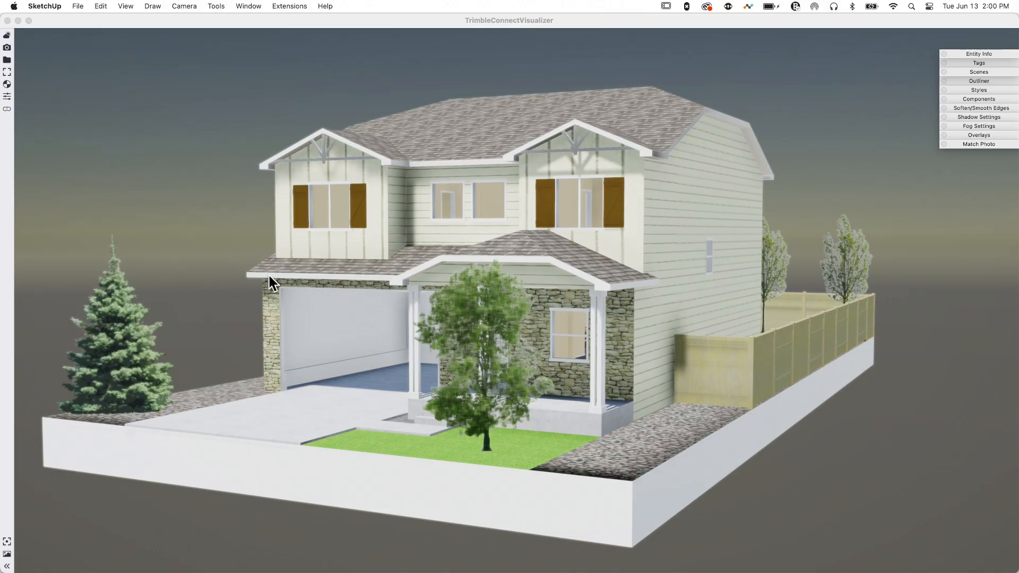
mouse_move(738, 249)
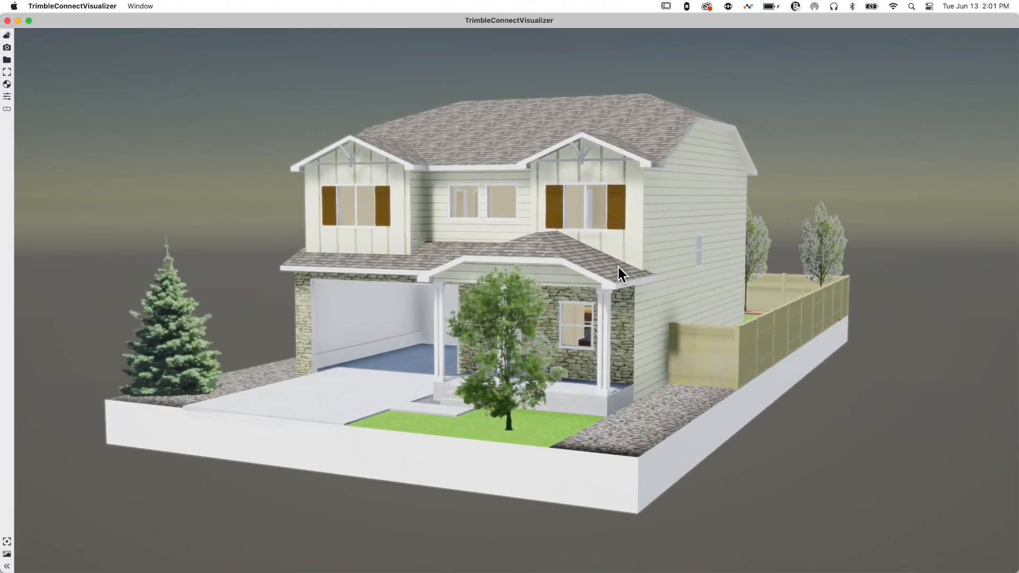
mouse_move(539, 299)
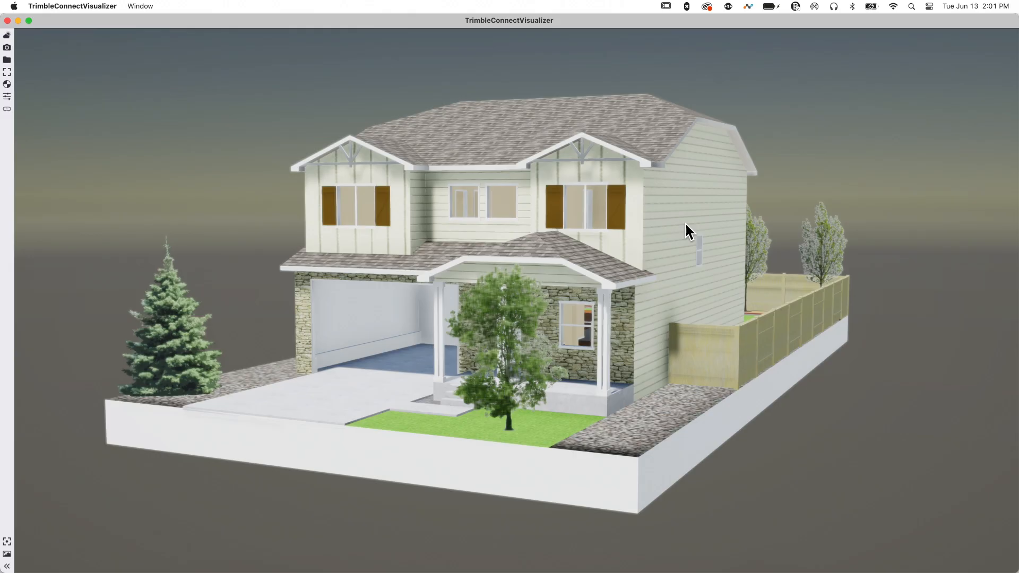
mouse_move(428, 254)
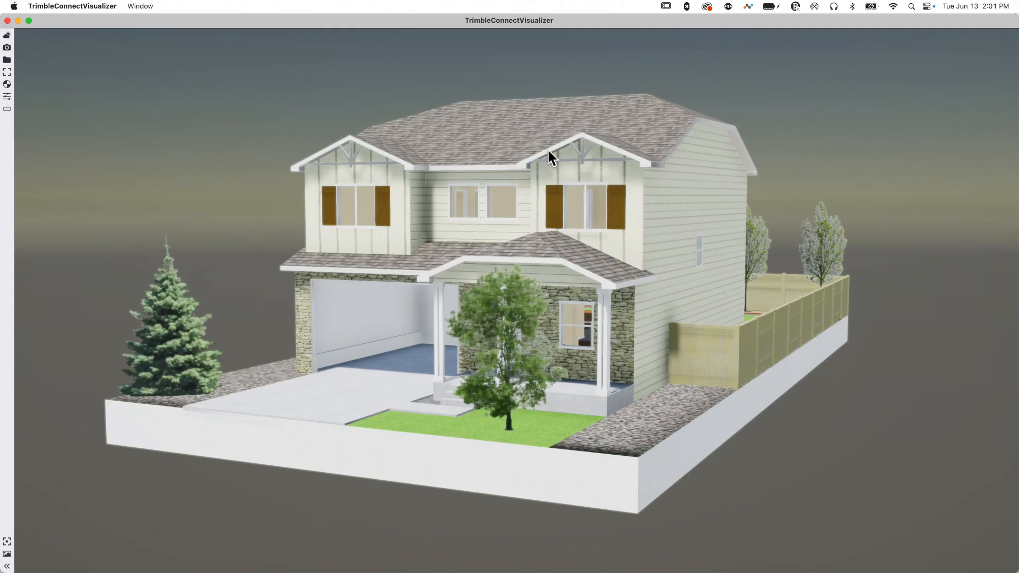
mouse_move(867, 203)
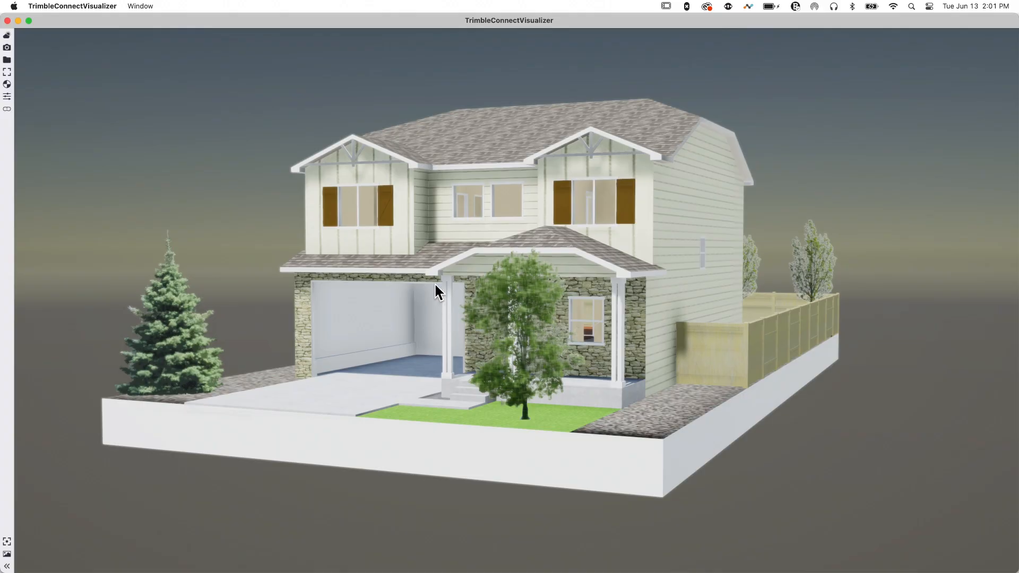
mouse_move(441, 229)
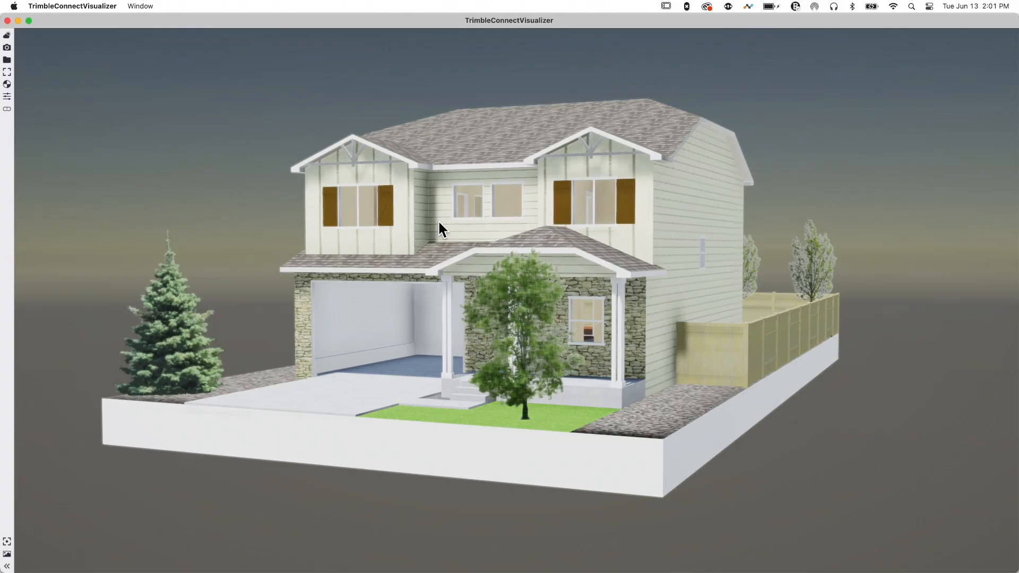
mouse_move(497, 207)
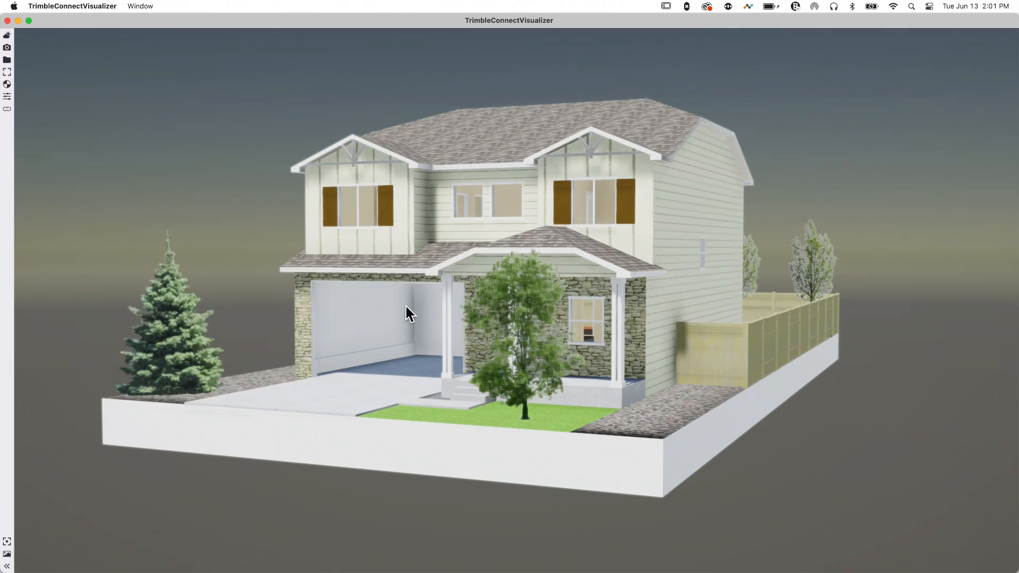
mouse_move(21, 49)
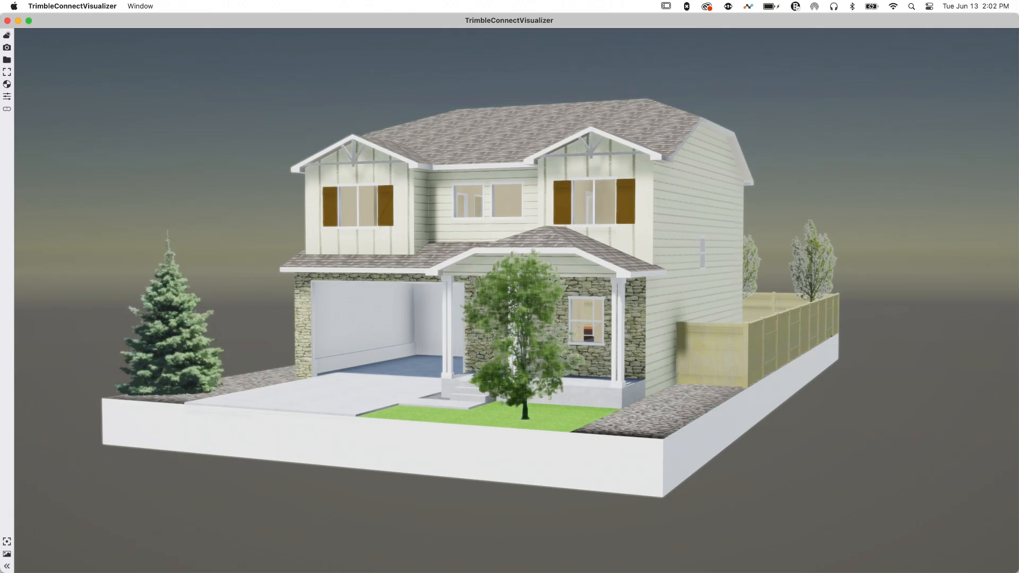
mouse_move(45, 460)
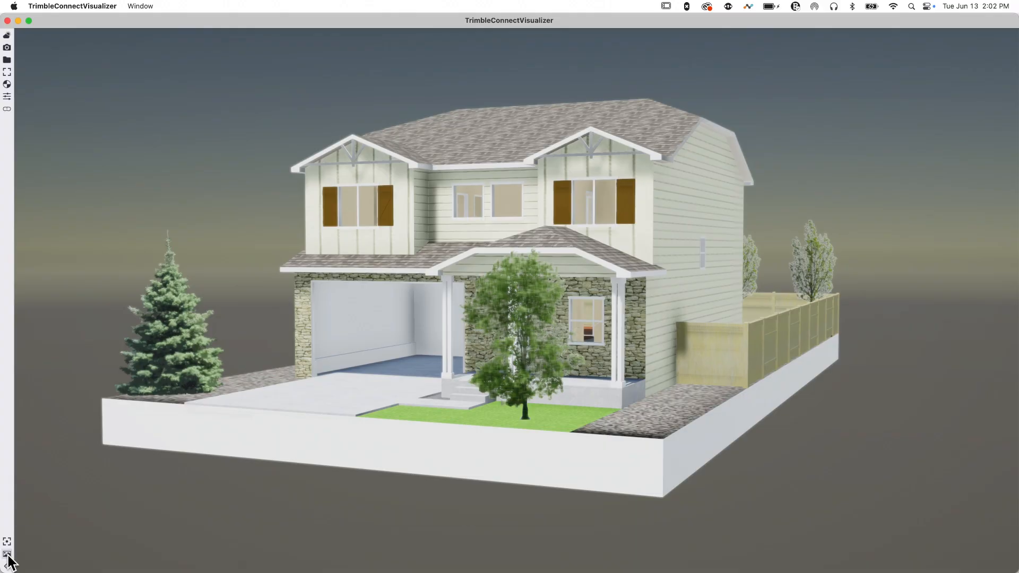
Step: Show the camera animation timeline, then bring up the sun and sky background presets
left_click(7, 541)
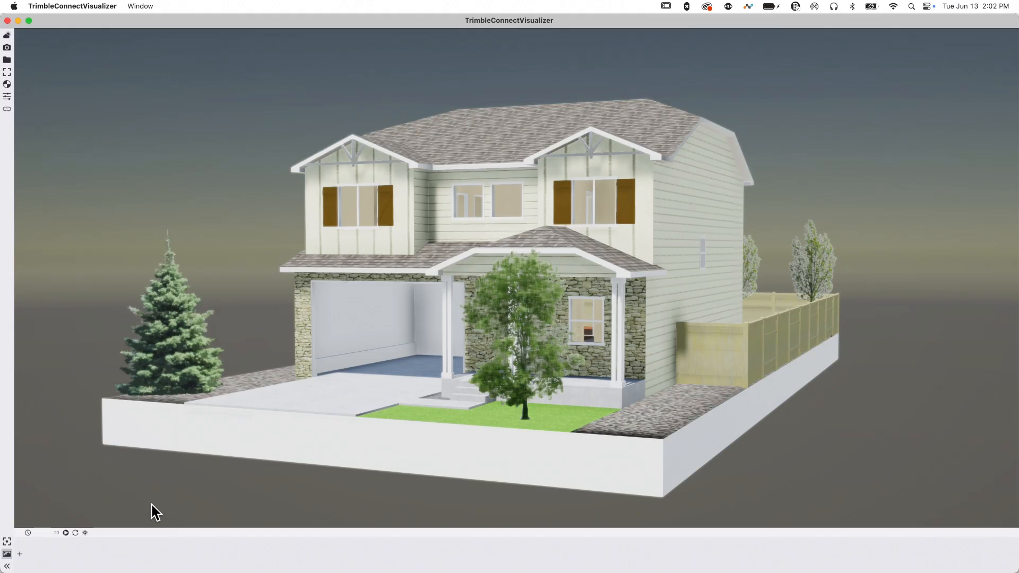
left_click(7, 565)
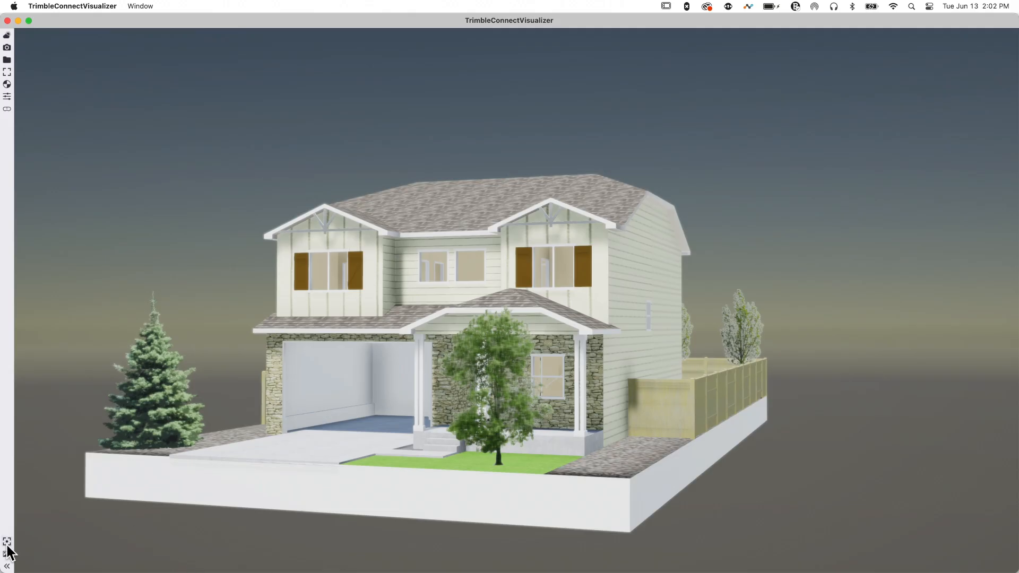
mouse_move(392, 252)
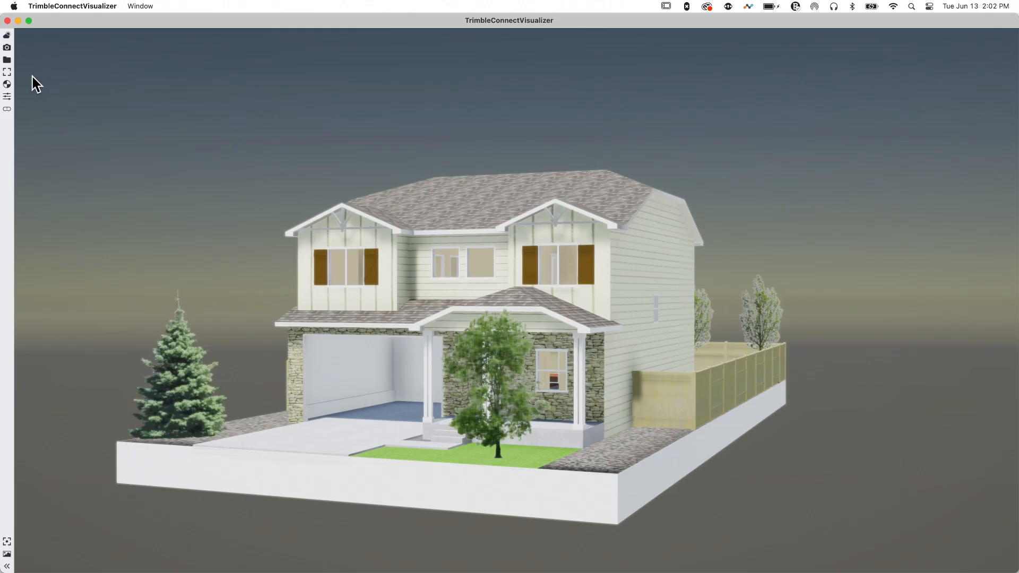
left_click(8, 36)
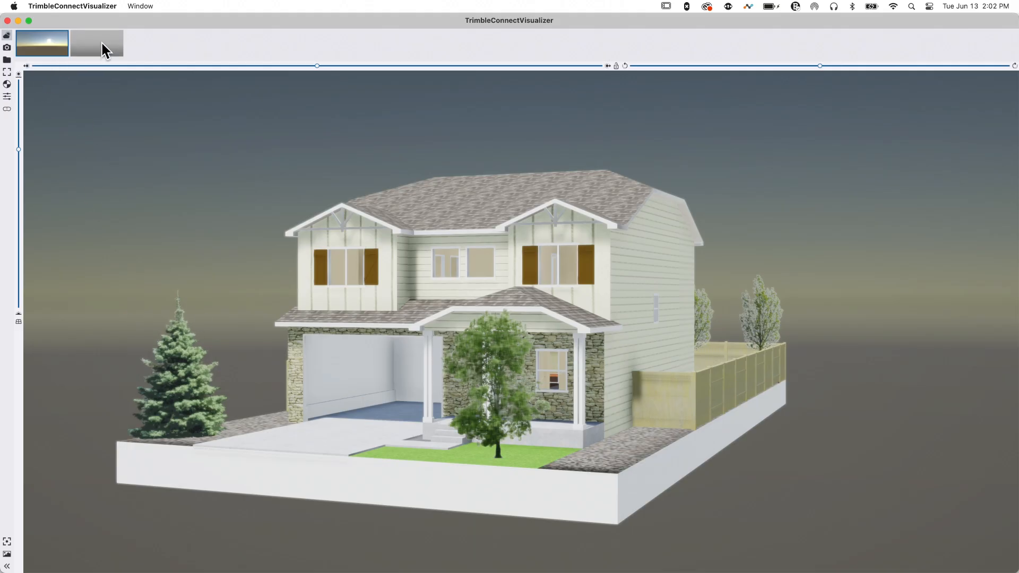
mouse_move(109, 352)
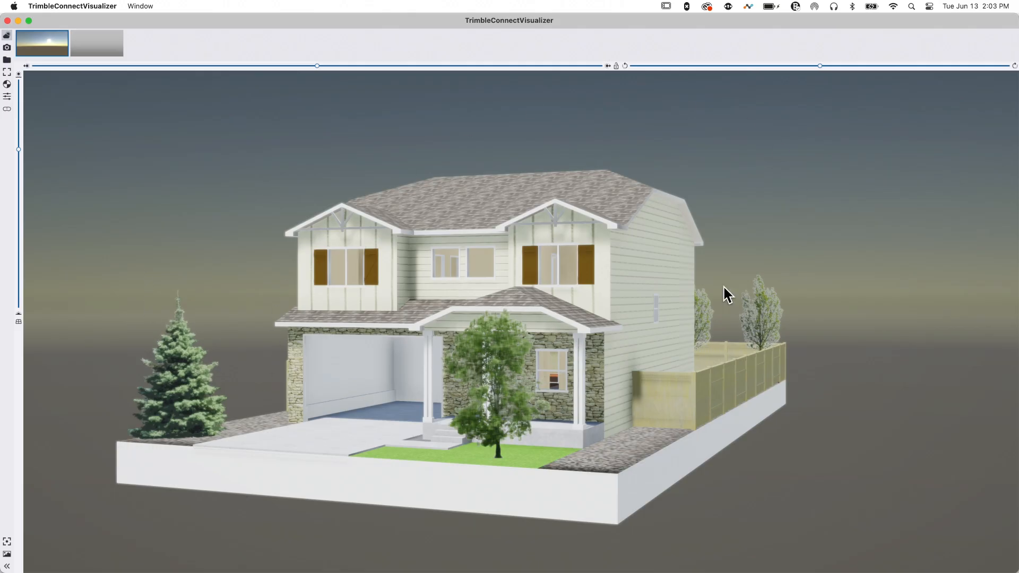
mouse_move(961, 253)
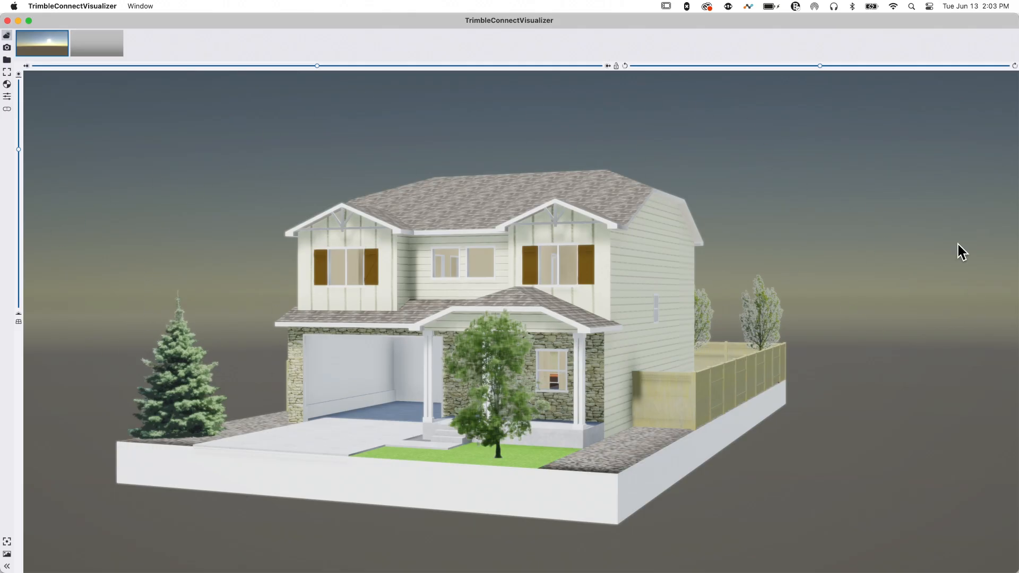
mouse_move(346, 137)
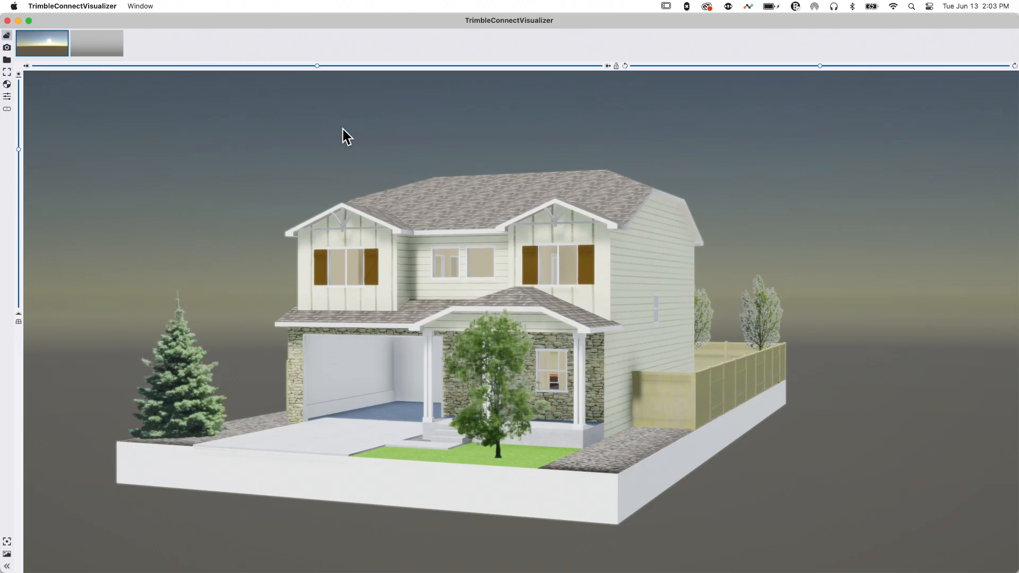
mouse_move(198, 303)
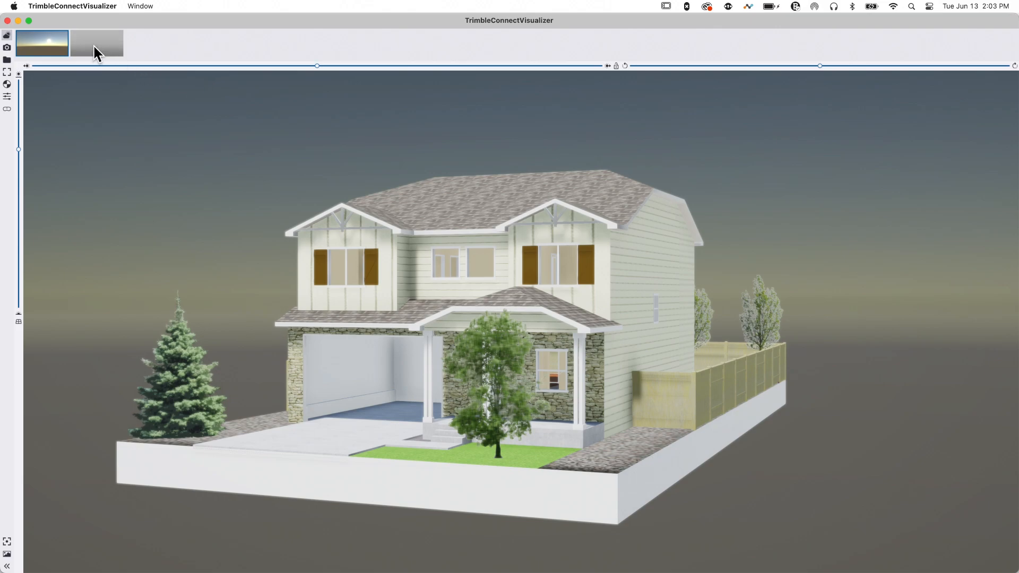
left_click(97, 42)
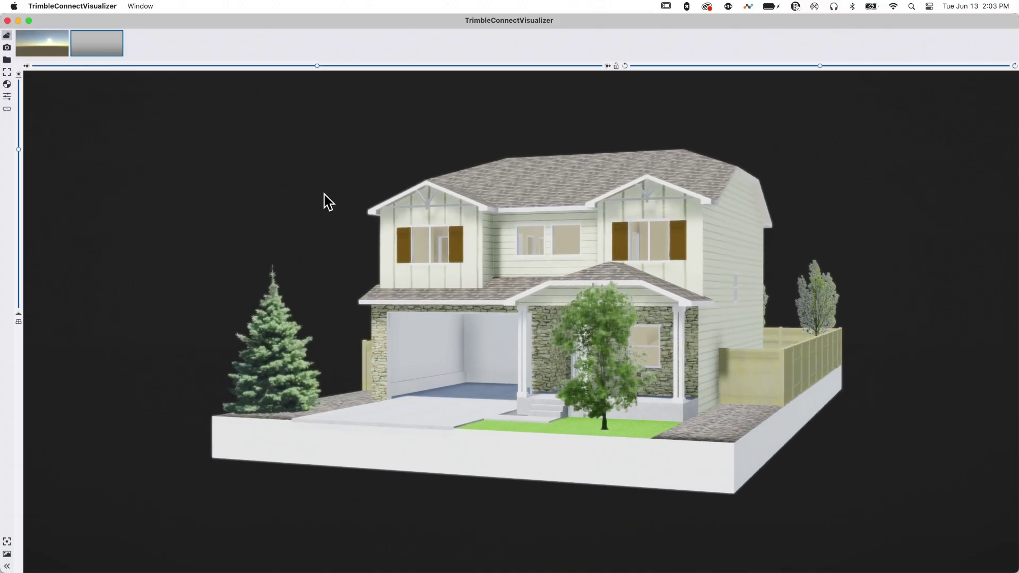
left_click(41, 42)
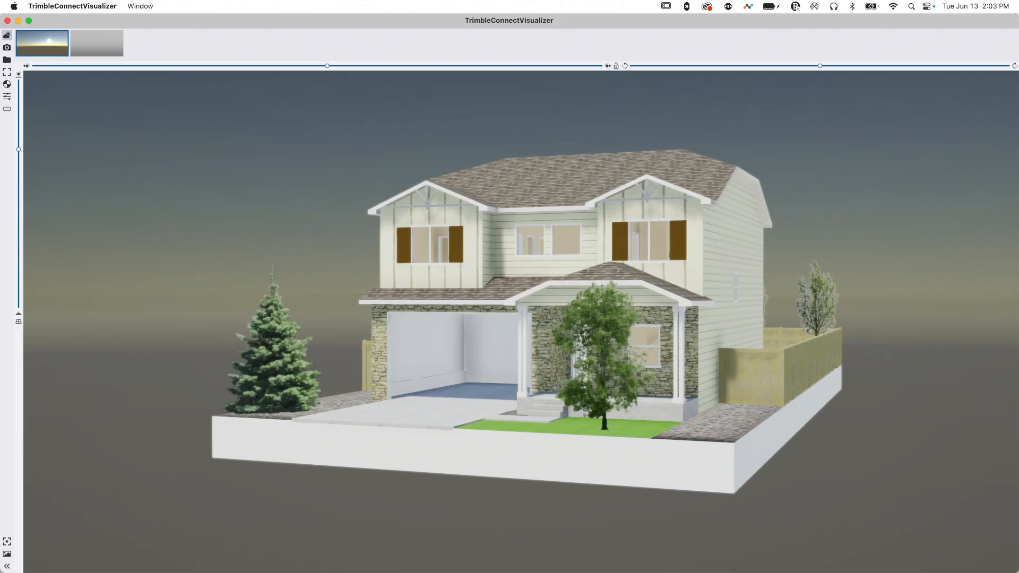
mouse_move(596, 76)
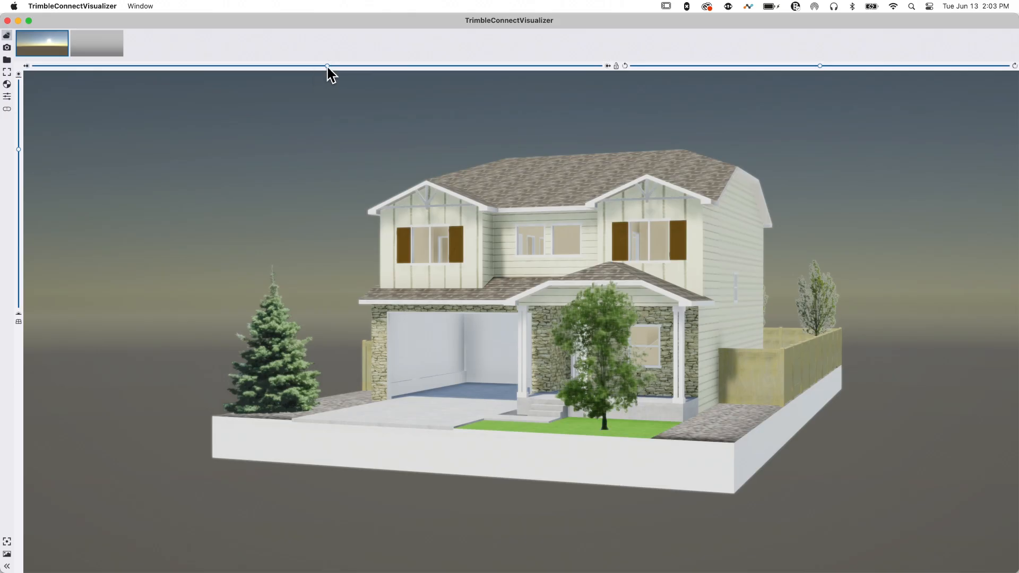
Step: Swing the sun's rotation around the house and settle on a final direction
left_click_drag(327, 66, 62, 66)
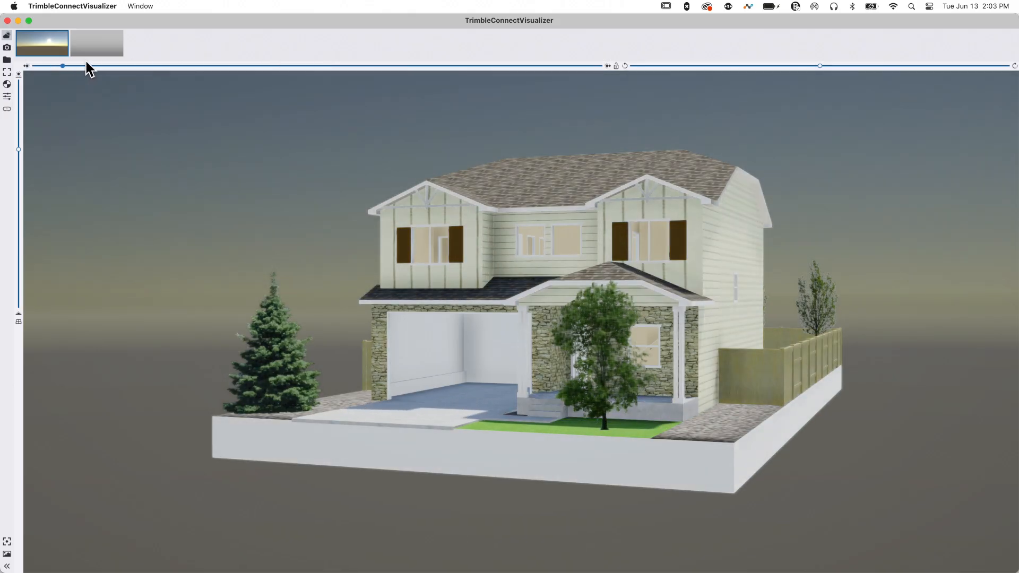
left_click_drag(62, 65, 431, 64)
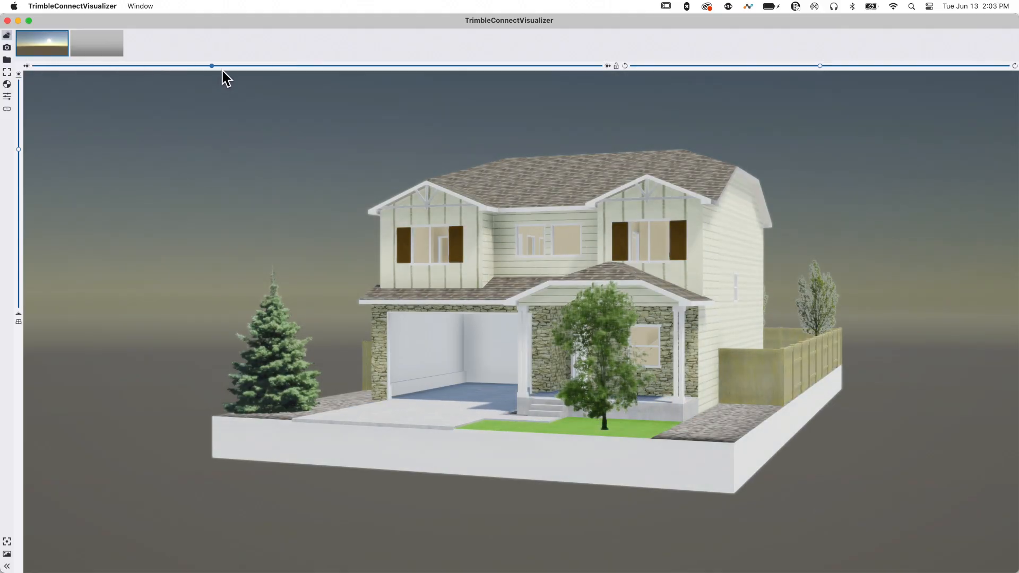
left_click_drag(211, 66, 317, 66)
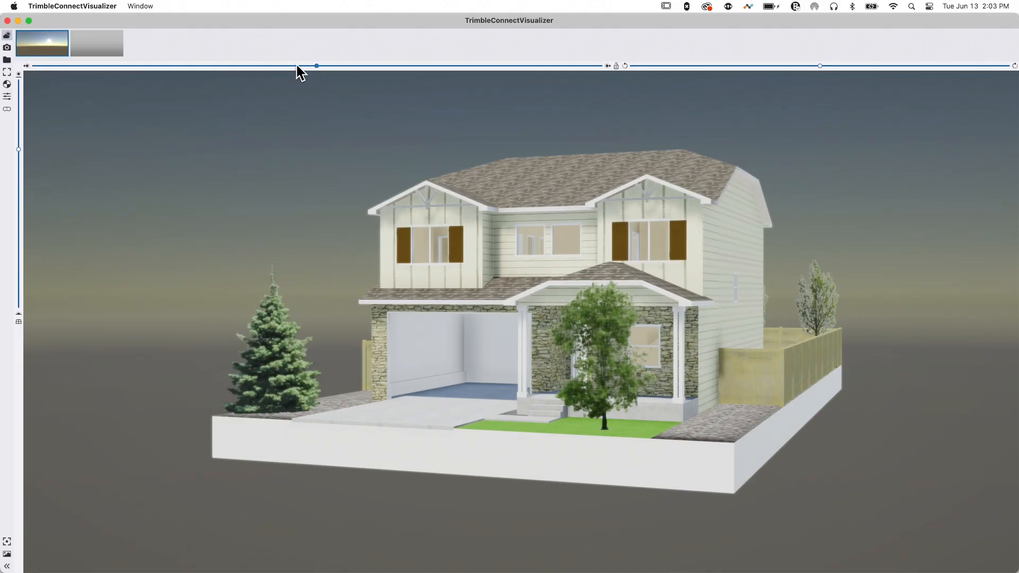
left_click_drag(316, 66, 240, 65)
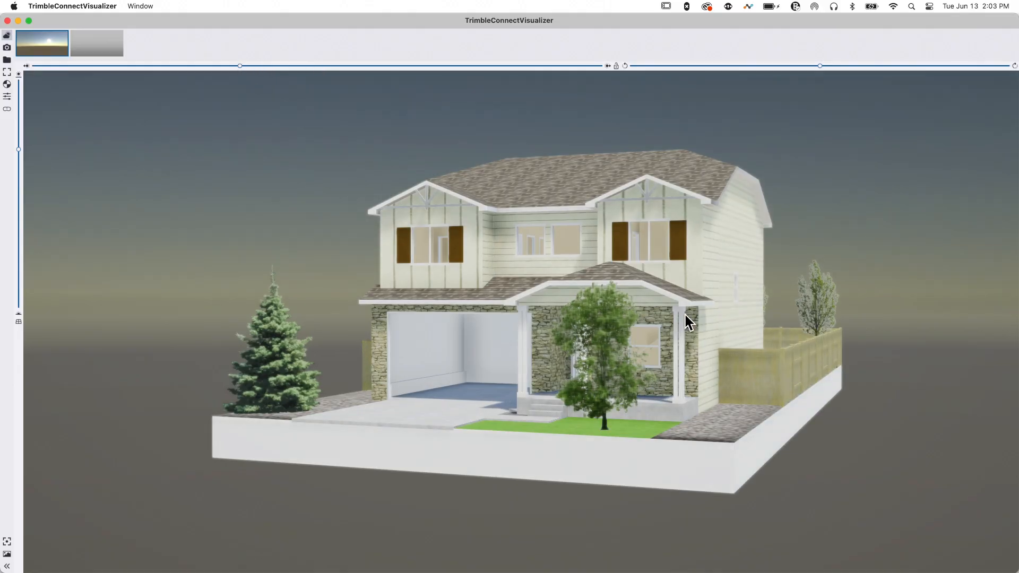
mouse_move(21, 221)
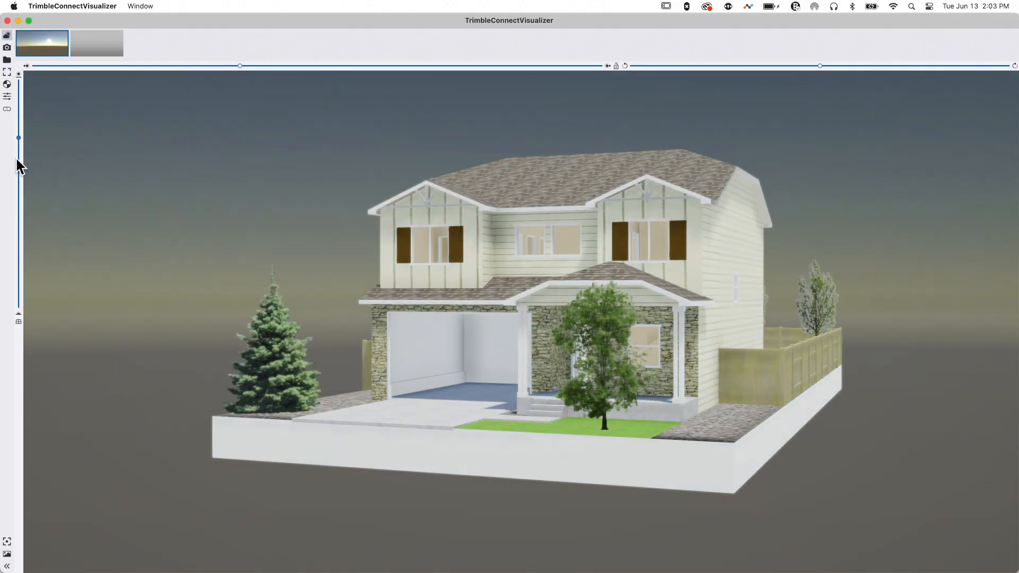
Step: Lower the sun toward the horizon, then raise and fine-tune its height
left_click_drag(18, 137, 19, 276)
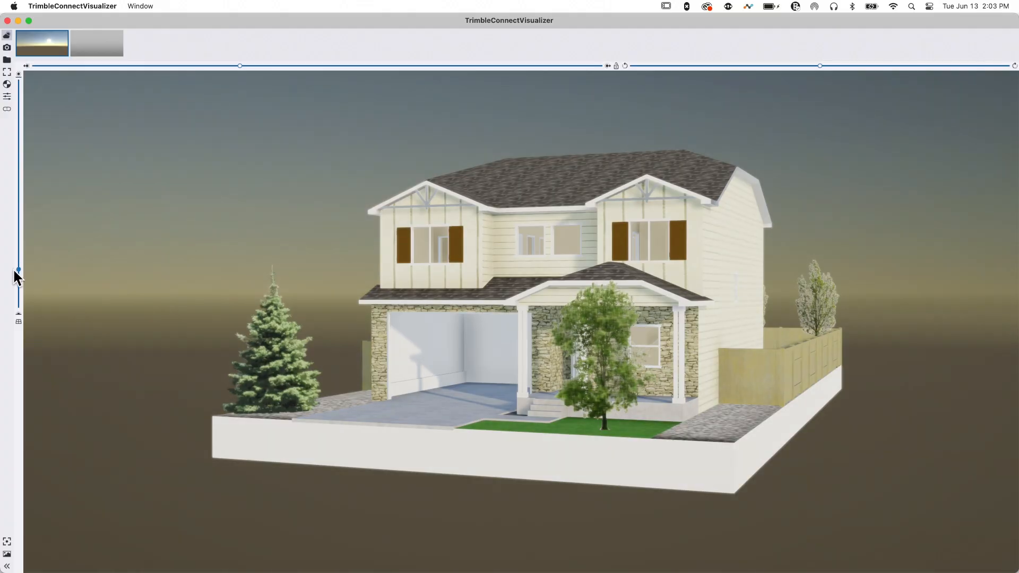
left_click_drag(18, 269, 18, 287)
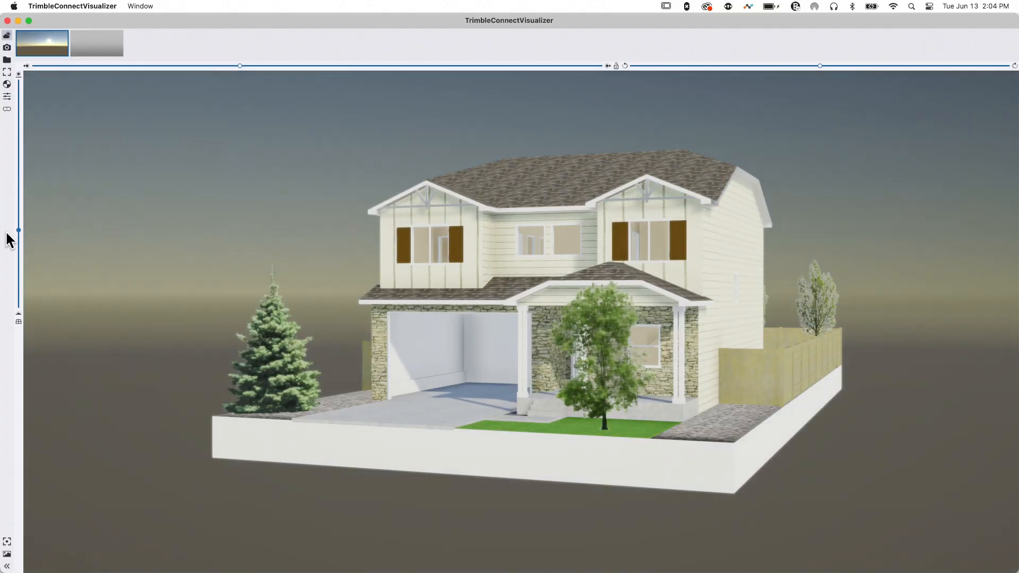
left_click_drag(18, 229, 18, 285)
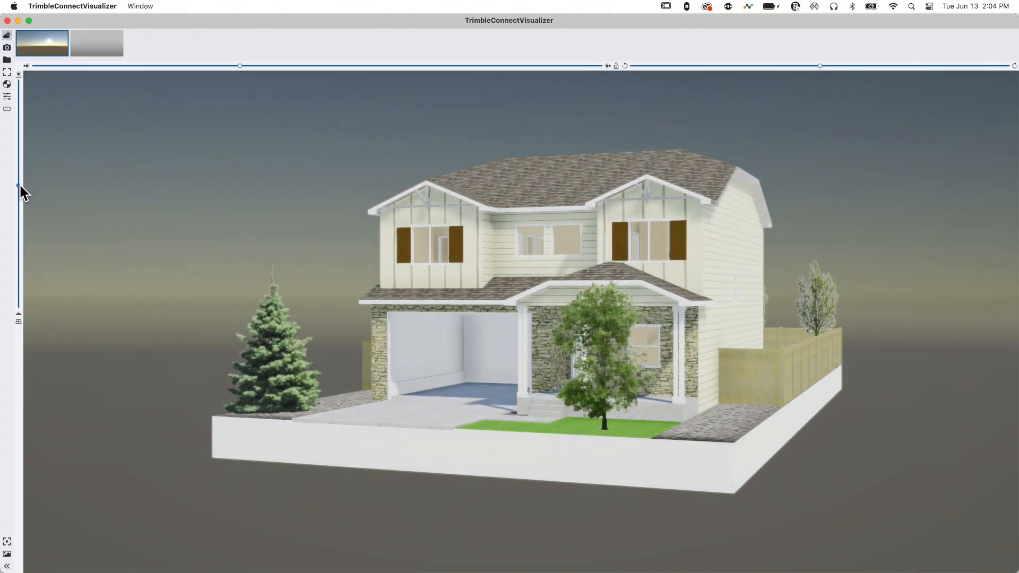
left_click_drag(240, 66, 209, 66)
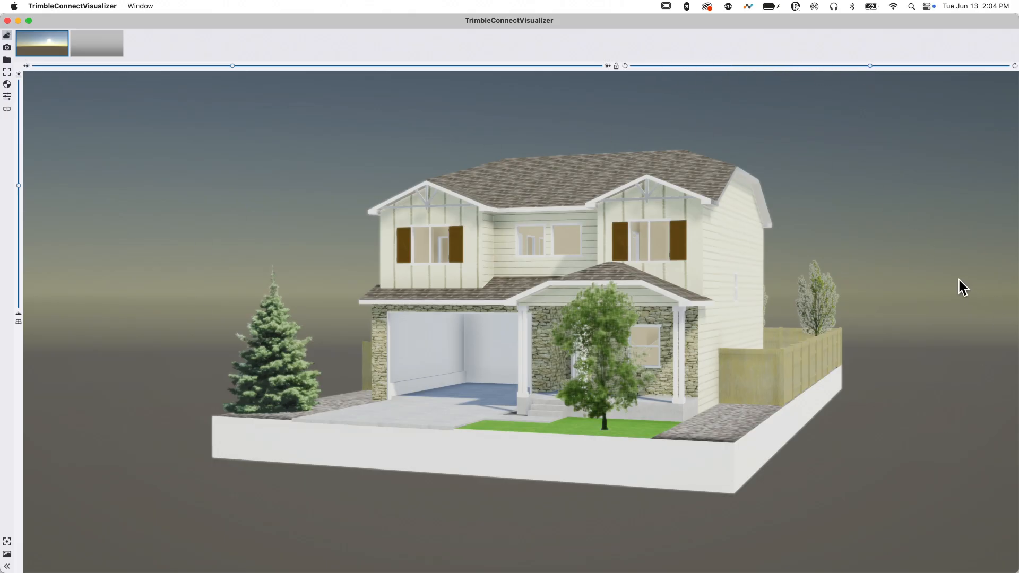
mouse_move(285, 137)
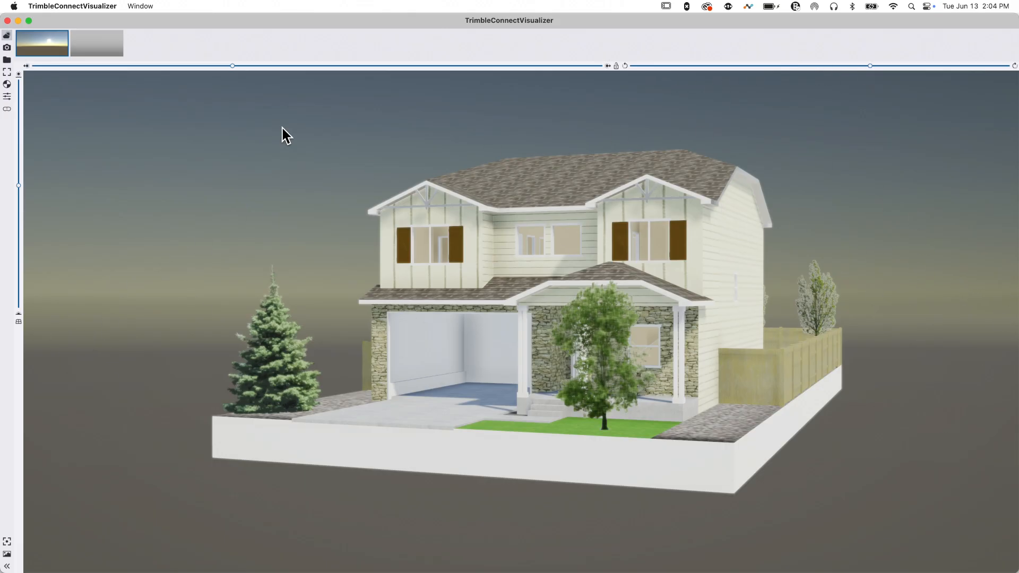
mouse_move(839, 80)
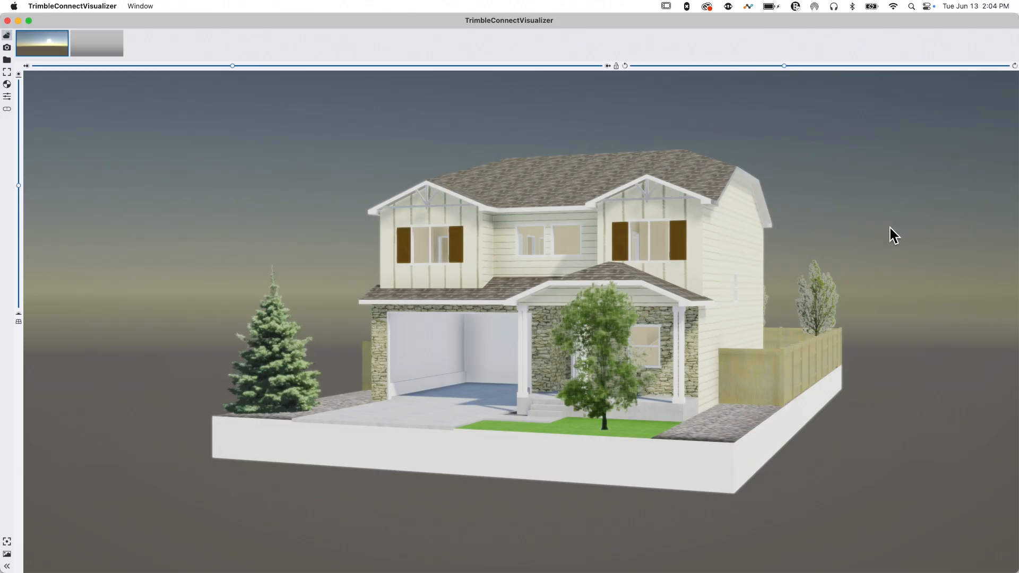
mouse_move(27, 71)
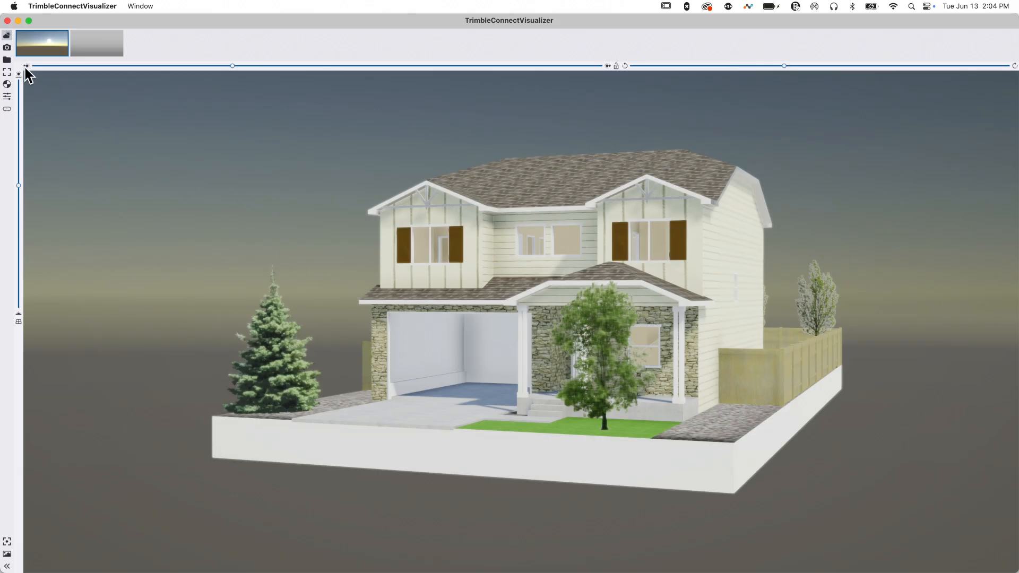
mouse_move(585, 289)
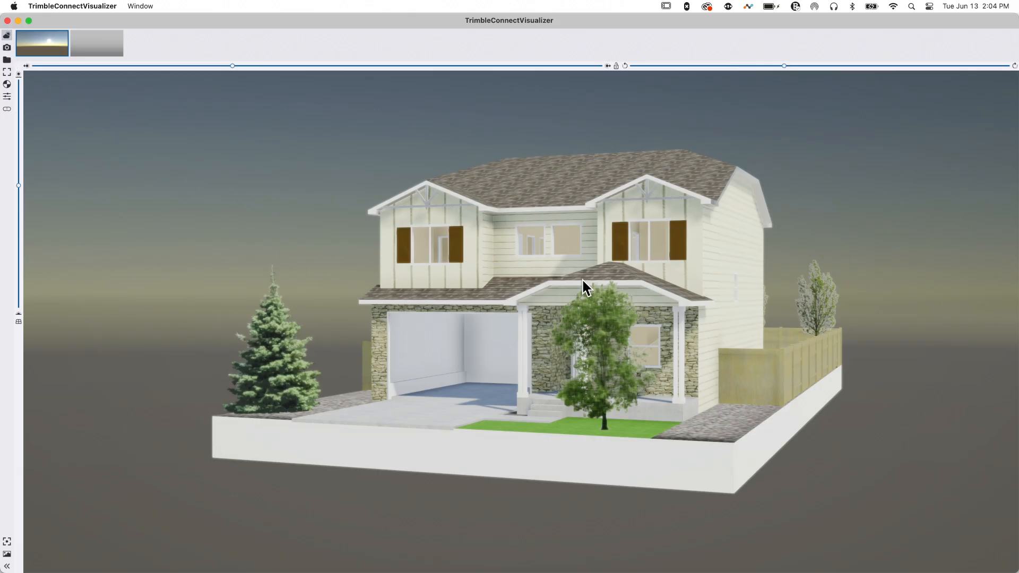
mouse_move(601, 465)
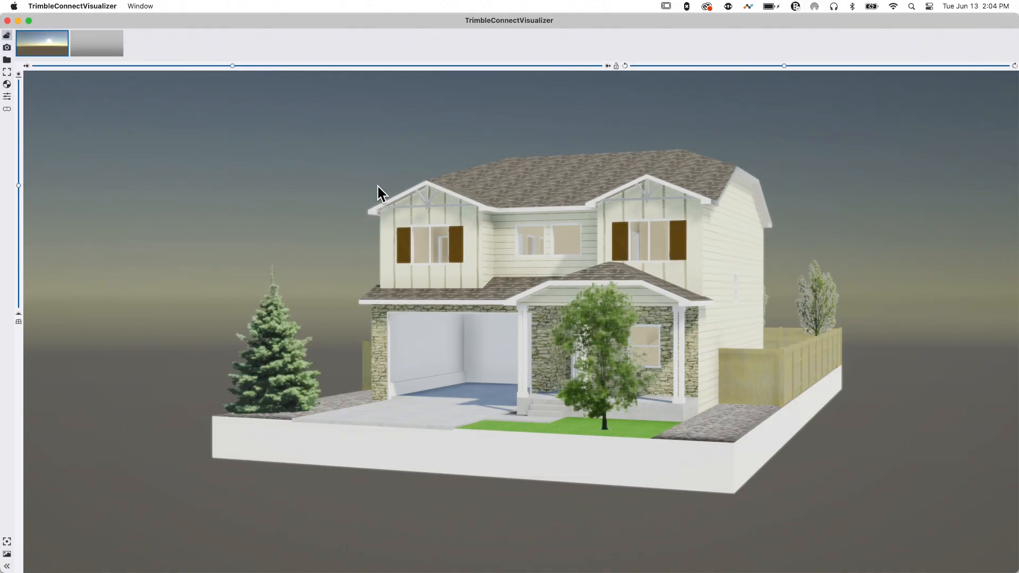
mouse_move(14, 71)
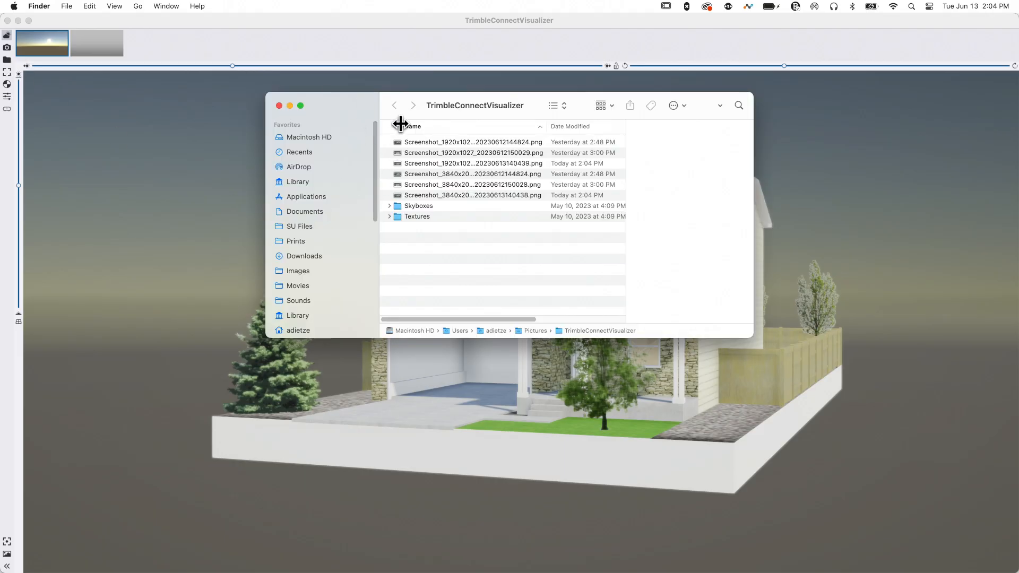
mouse_move(415, 170)
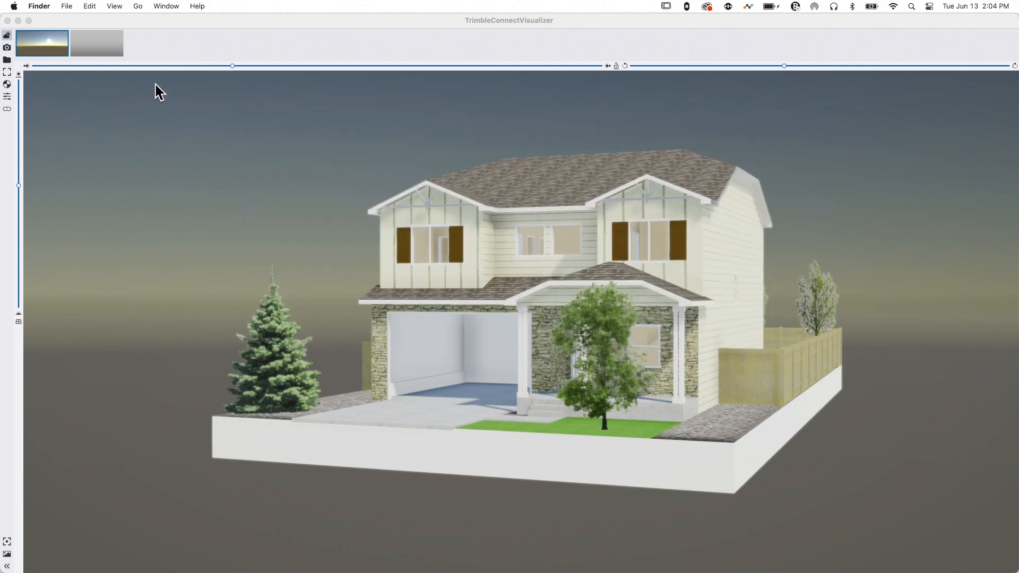
mouse_move(9, 77)
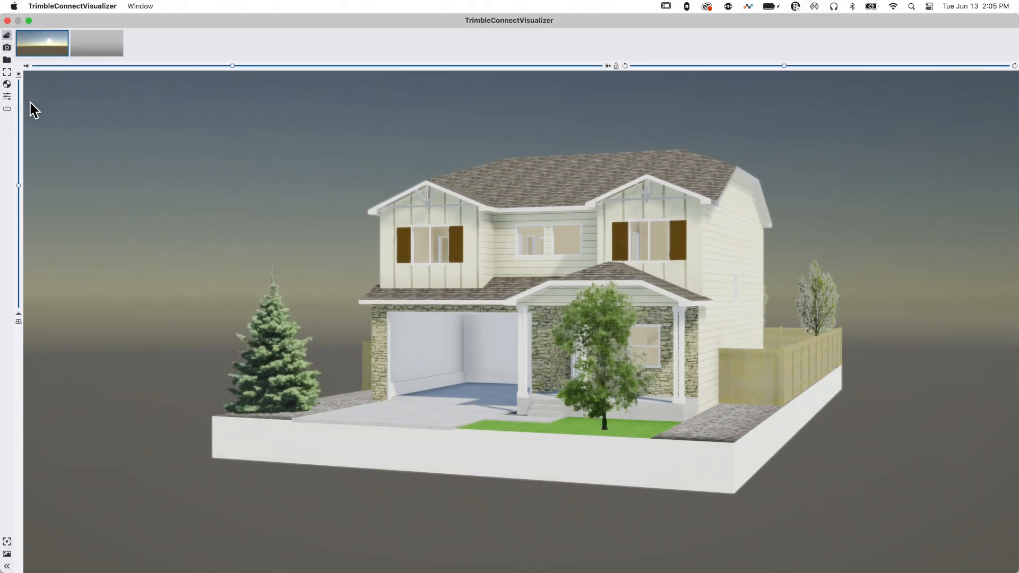
mouse_move(134, 156)
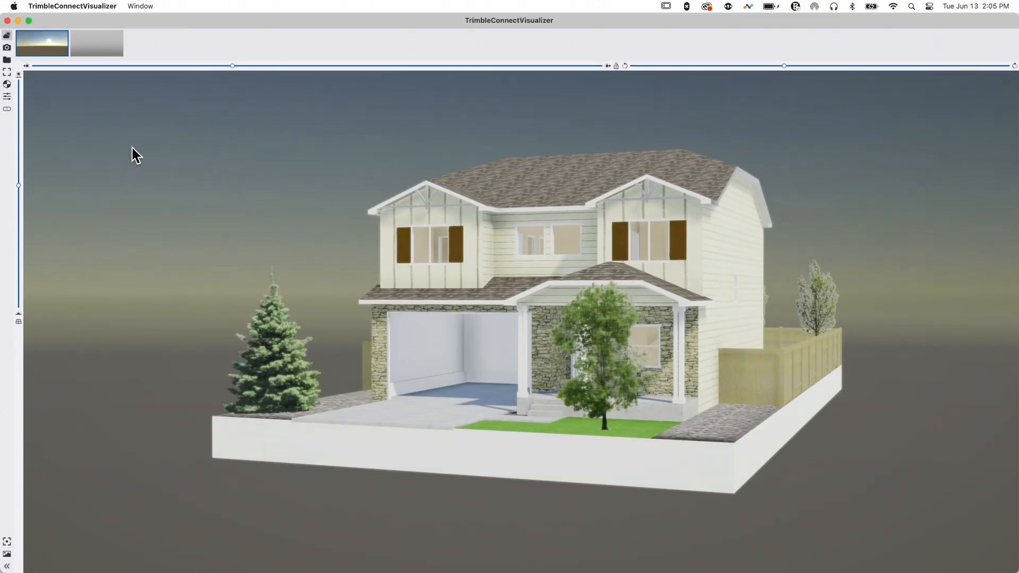
mouse_move(10, 92)
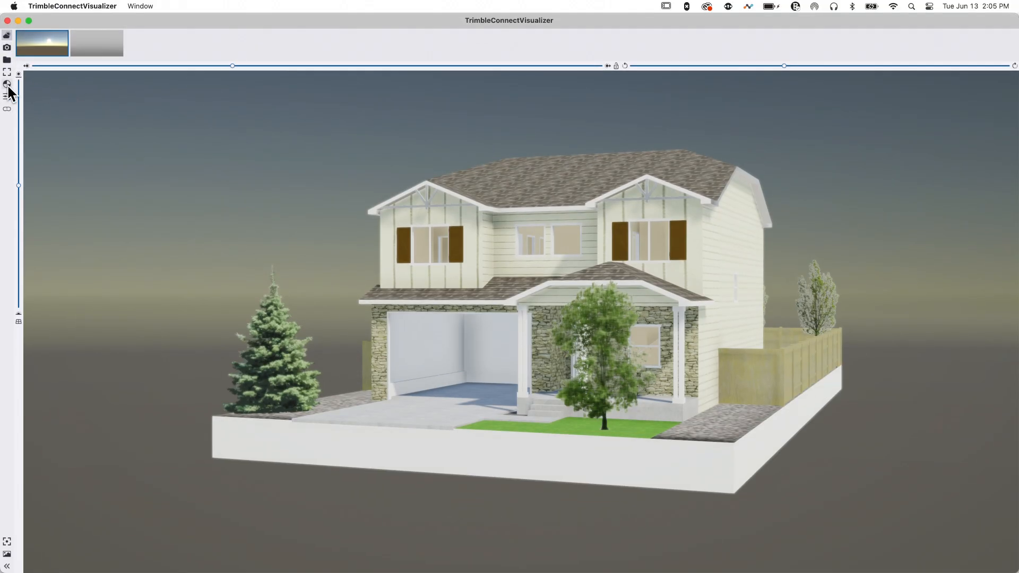
Step: Bring up the Material Creator with its default white material preview
left_click(7, 85)
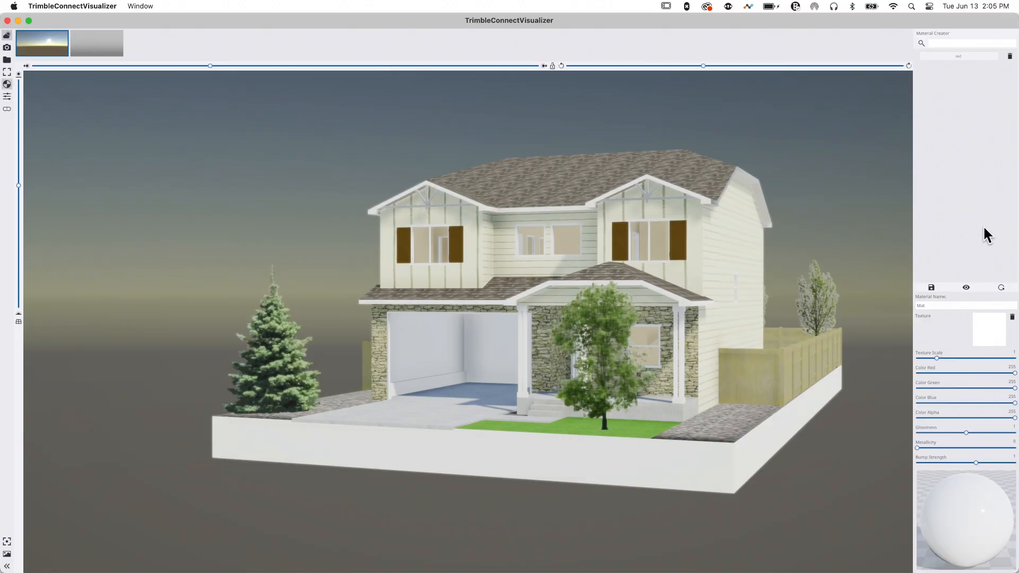
mouse_move(968, 484)
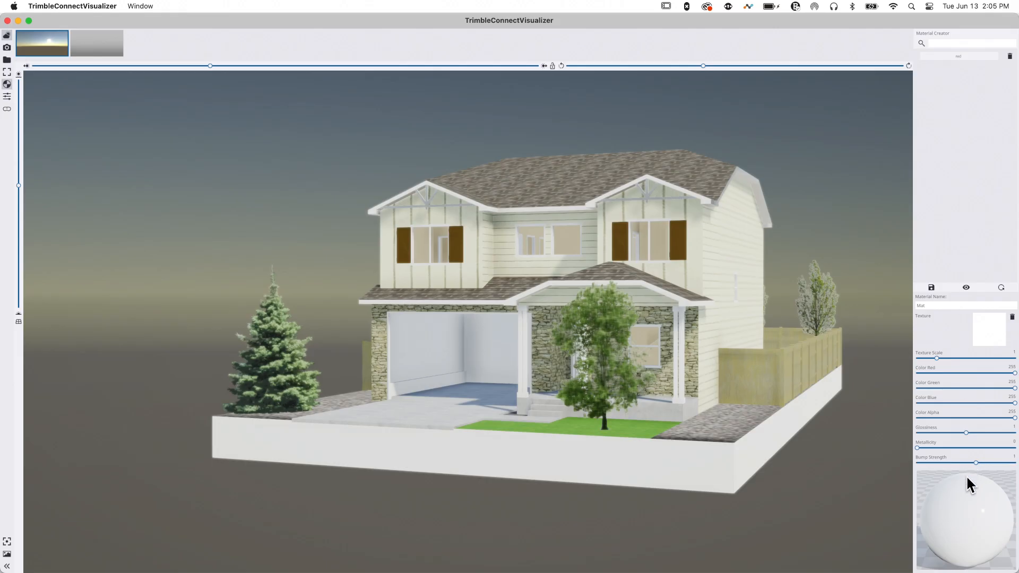
mouse_move(962, 364)
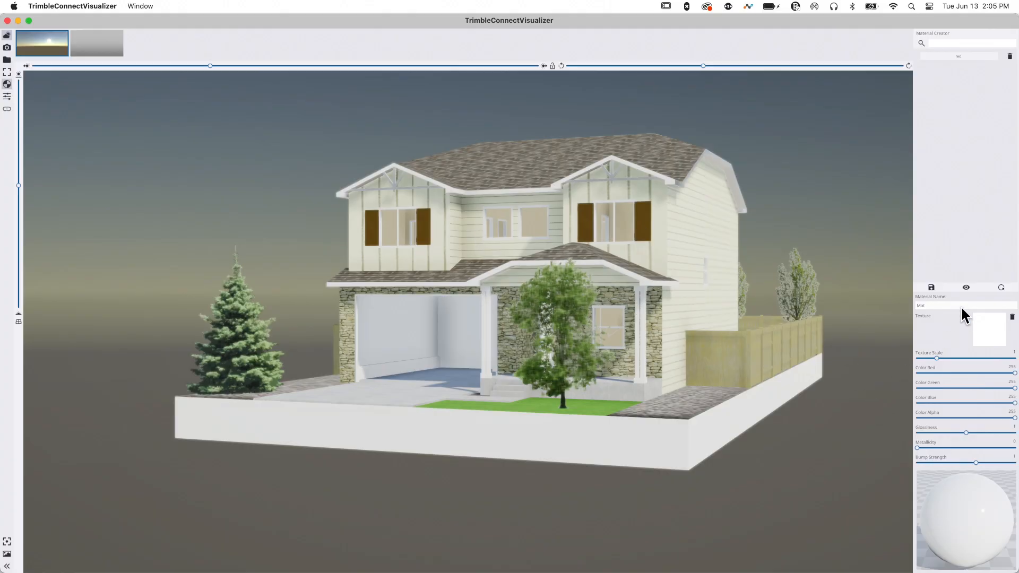
mouse_move(945, 438)
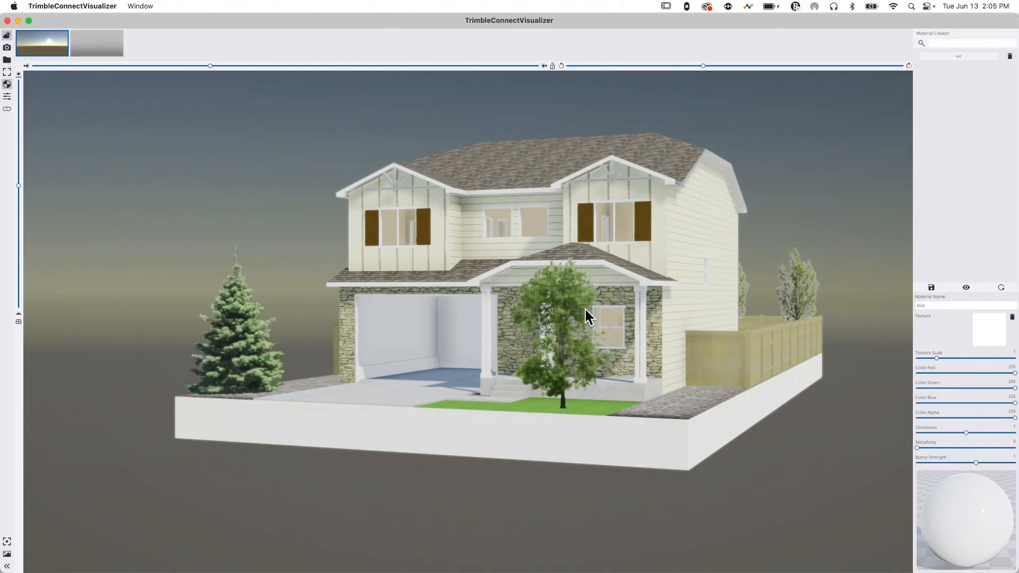
mouse_move(648, 280)
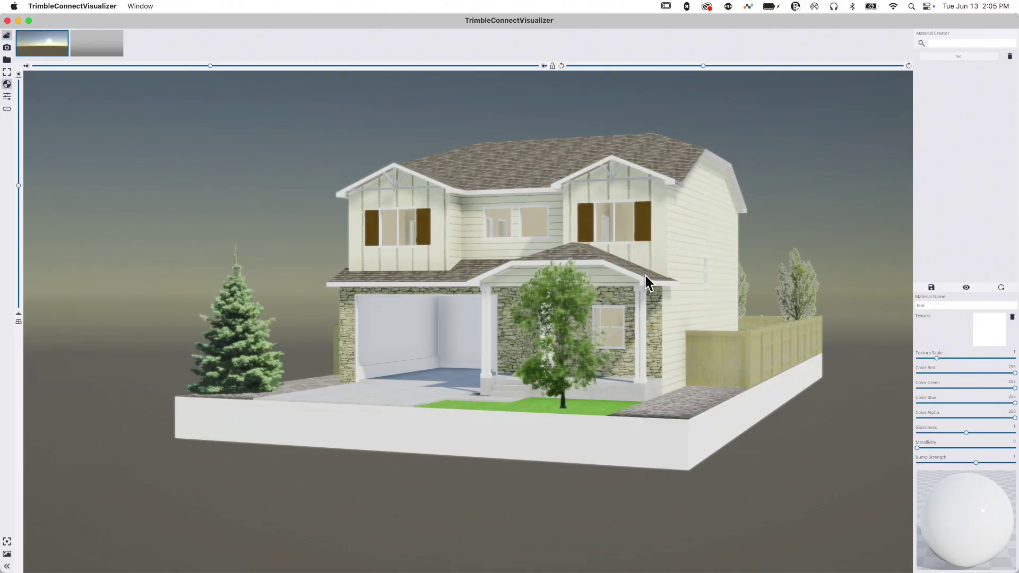
mouse_move(643, 217)
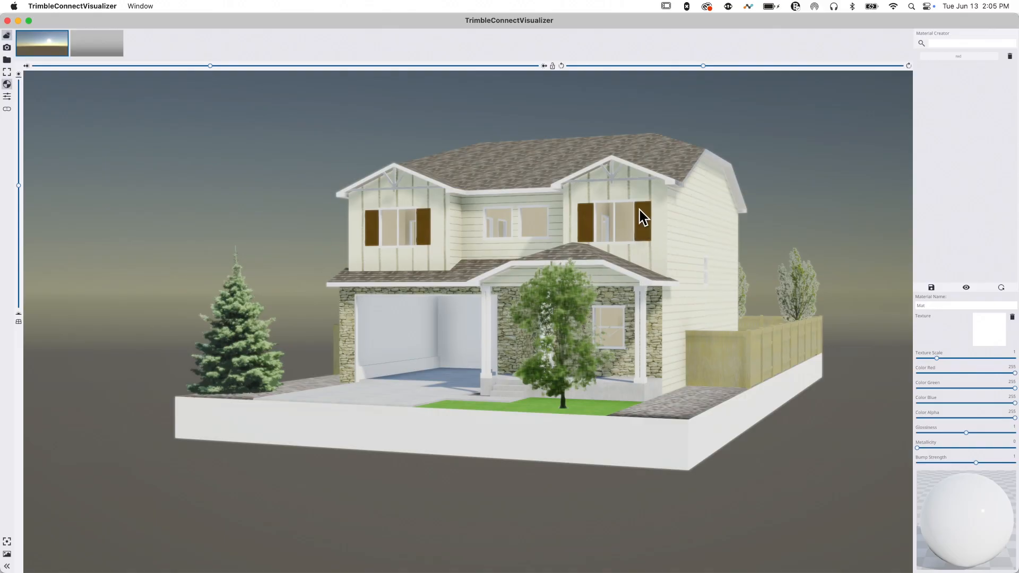
mouse_move(977, 448)
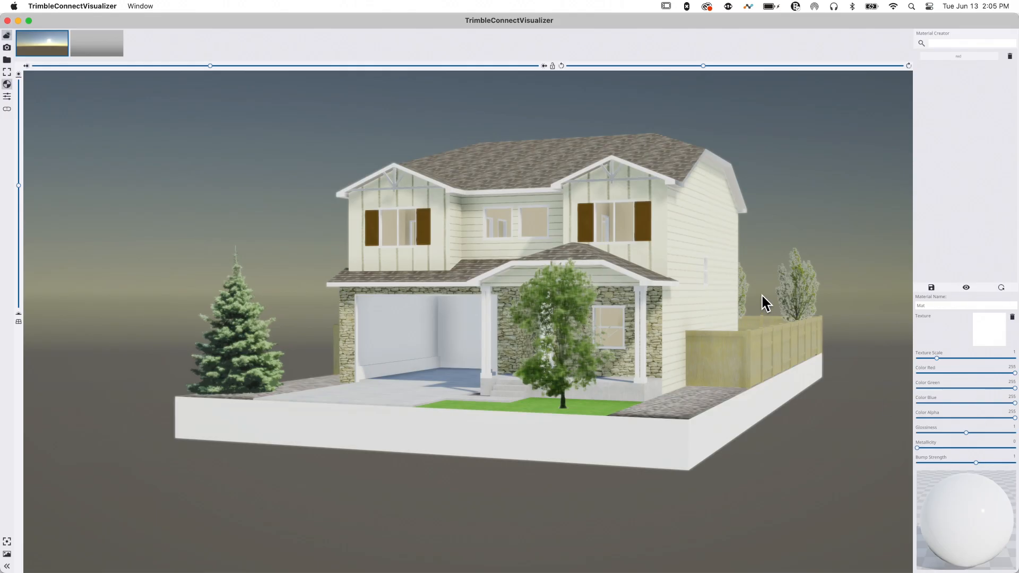
mouse_move(966, 183)
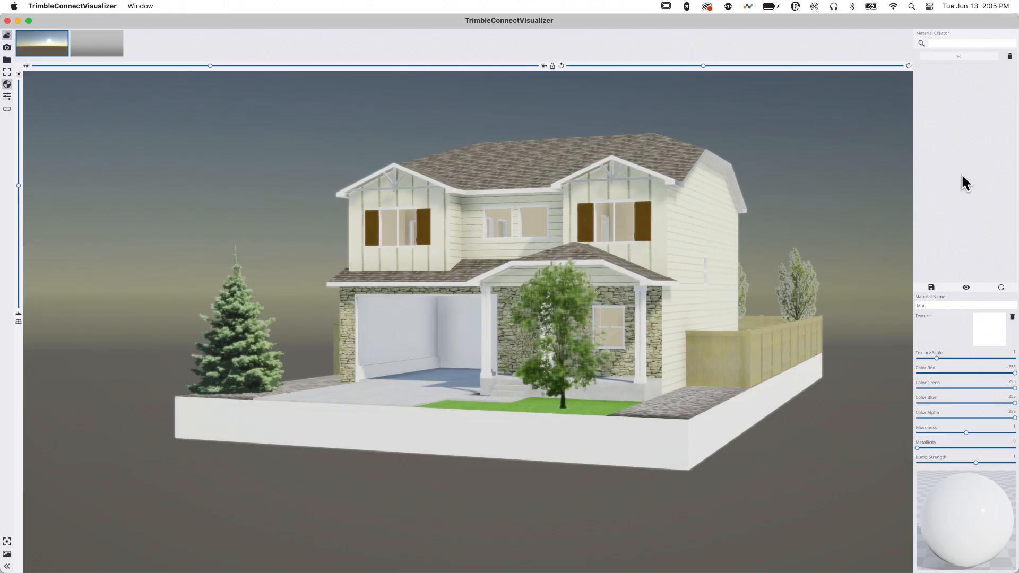
mouse_move(18, 104)
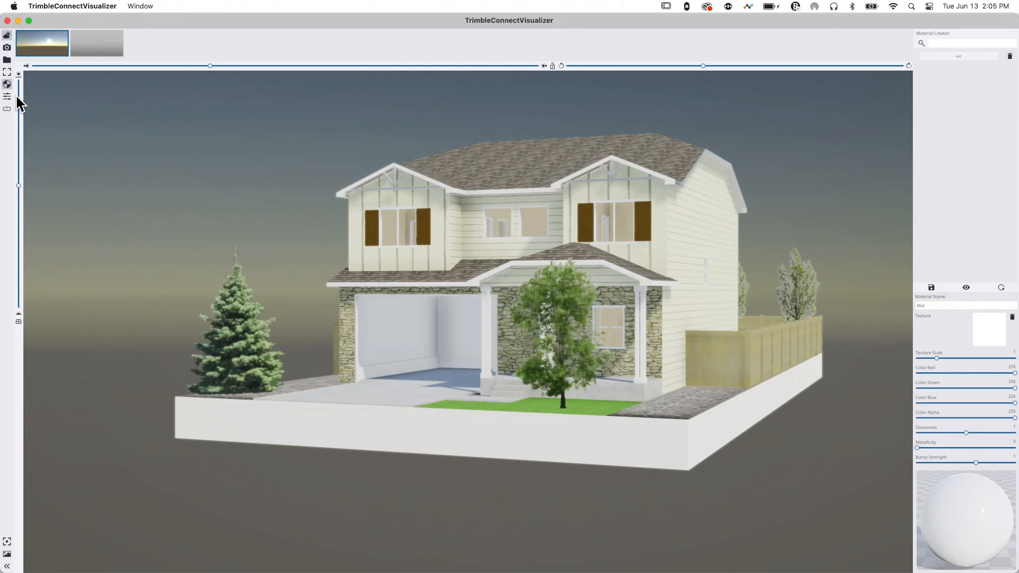
Step: Swap the Material Creator for the Visual Adjustments sliders: brightness, shadow, exposure, depth of field
left_click(7, 97)
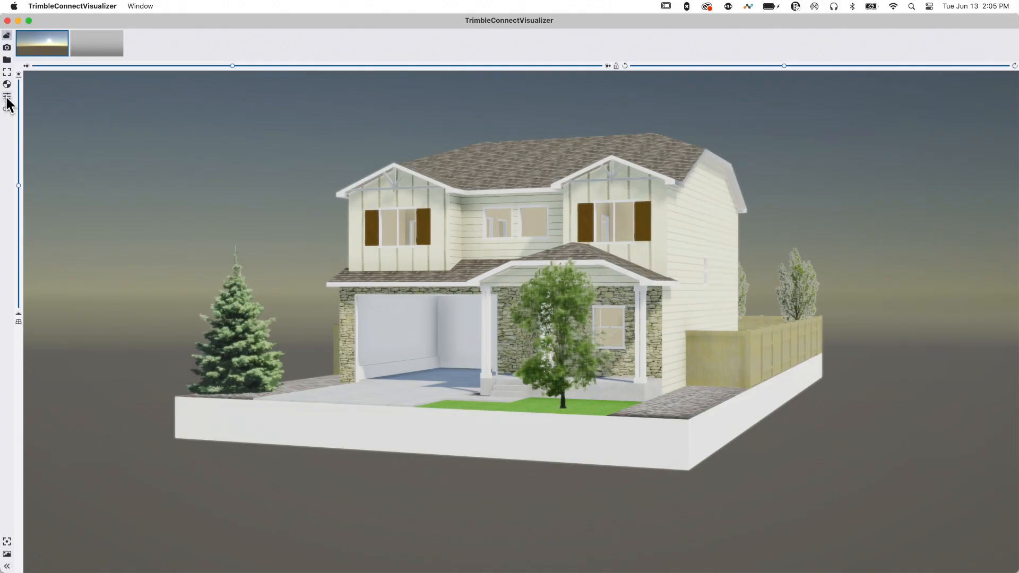
left_click(7, 97)
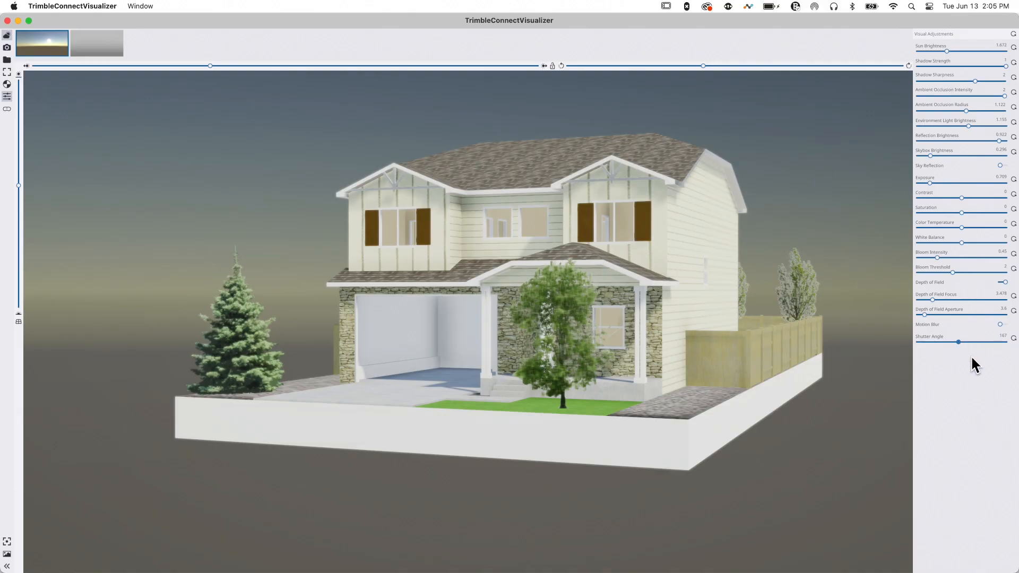
mouse_move(969, 392)
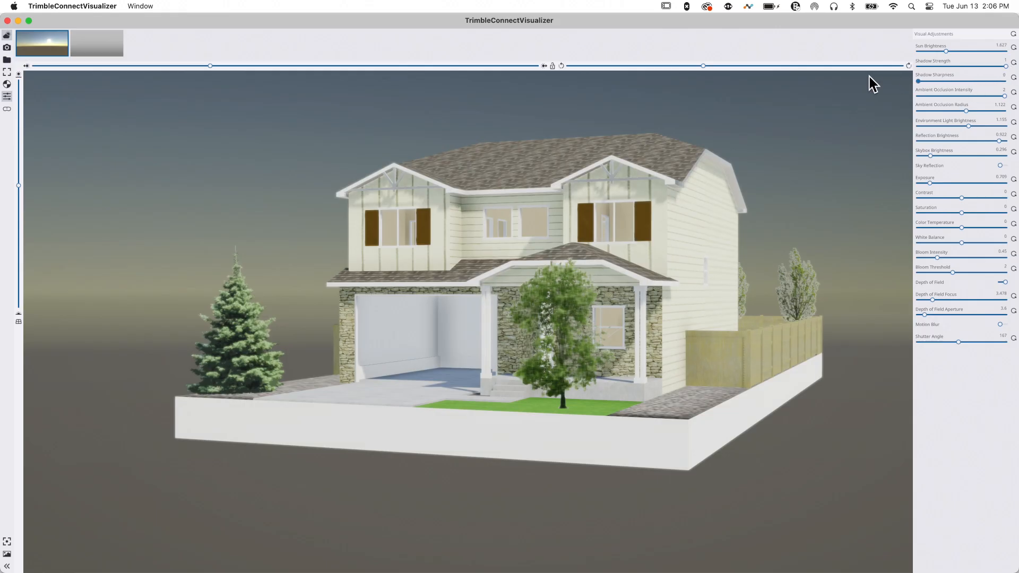
mouse_move(941, 95)
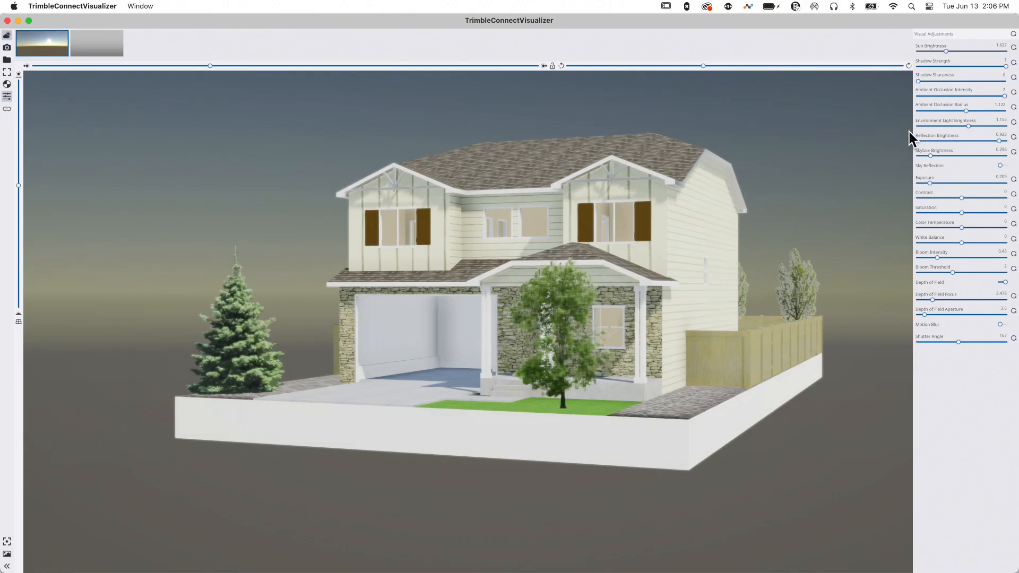
mouse_move(940, 89)
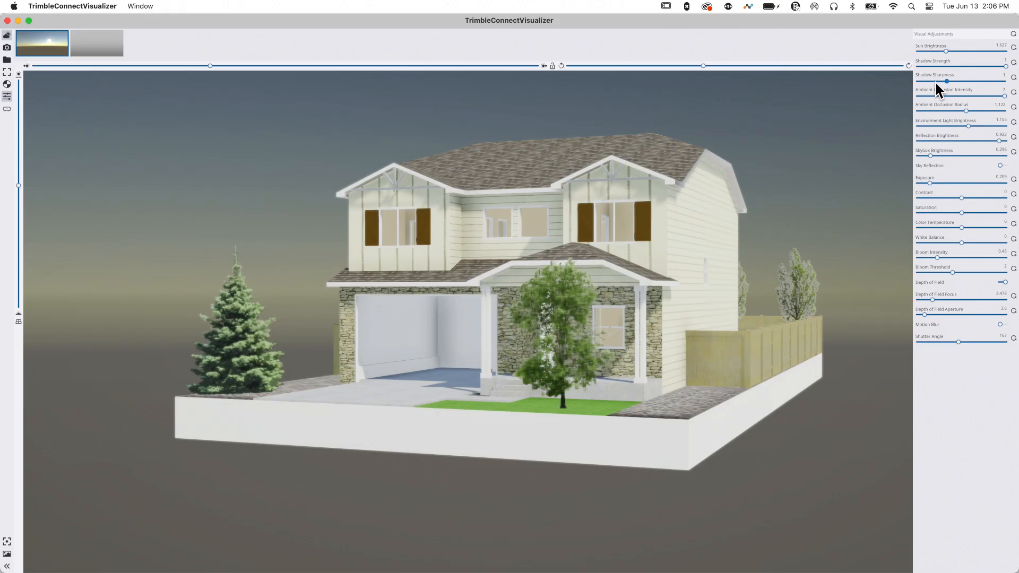
mouse_move(1003, 101)
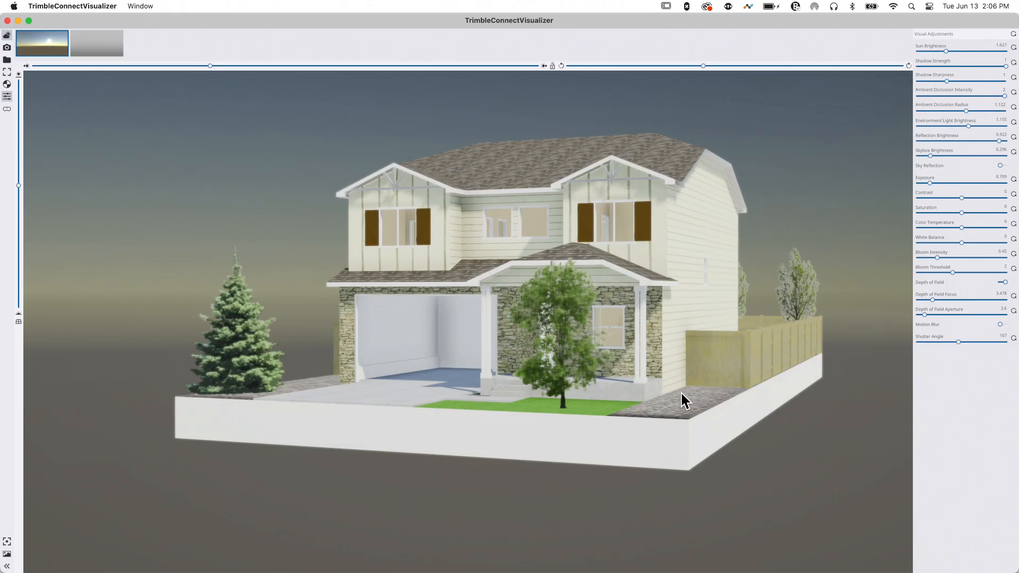
mouse_move(433, 336)
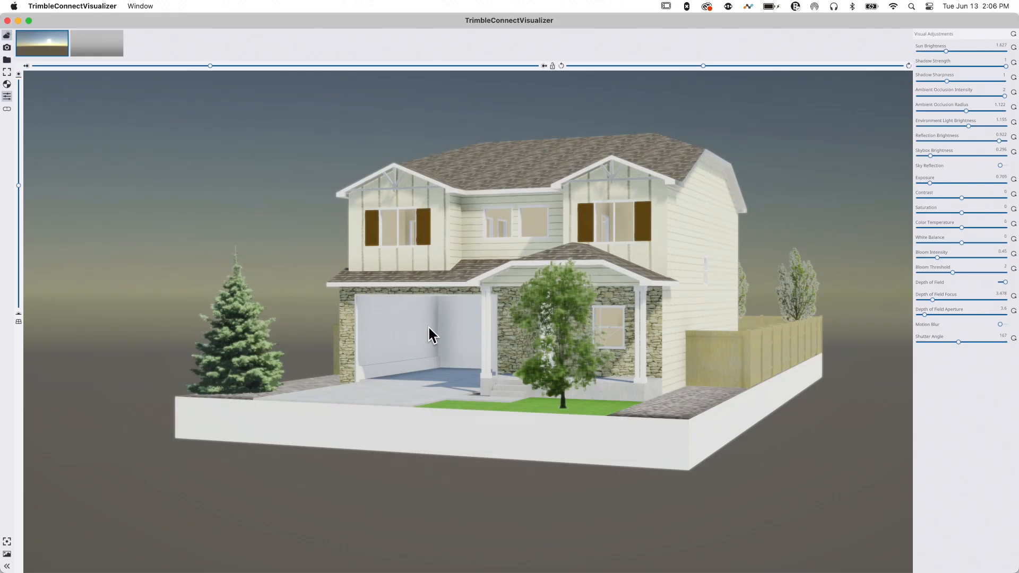
mouse_move(429, 360)
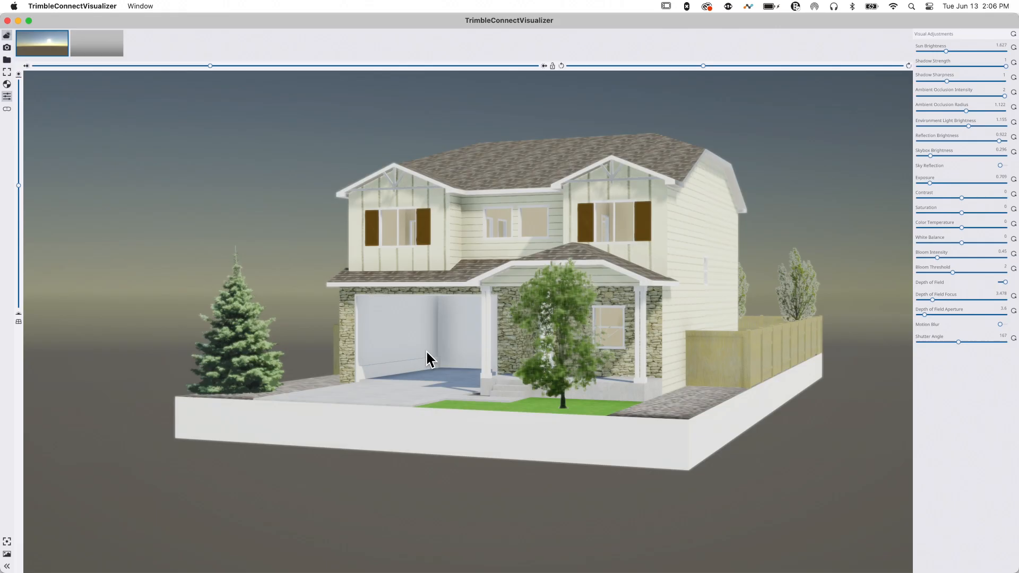
mouse_move(444, 308)
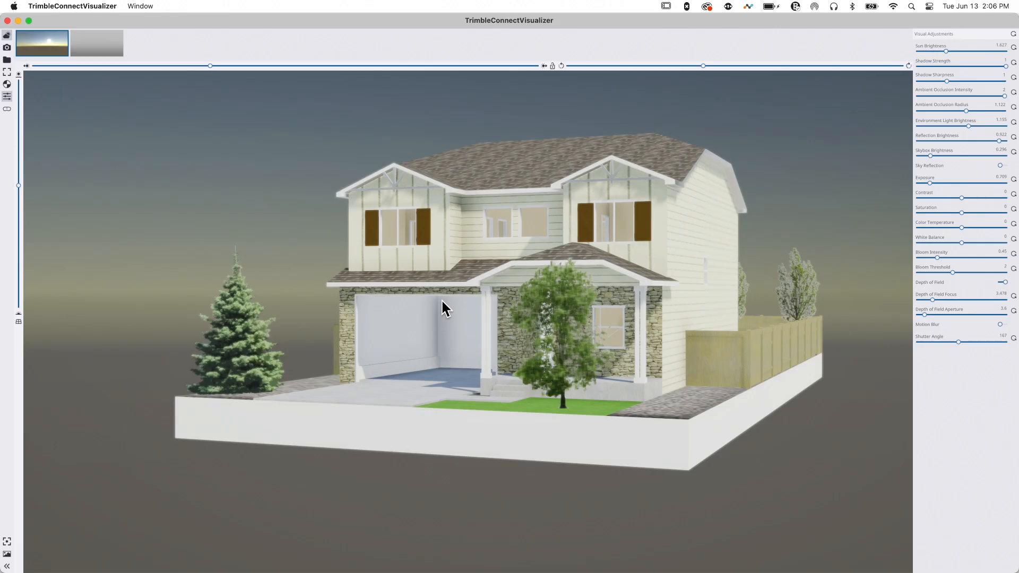
mouse_move(433, 328)
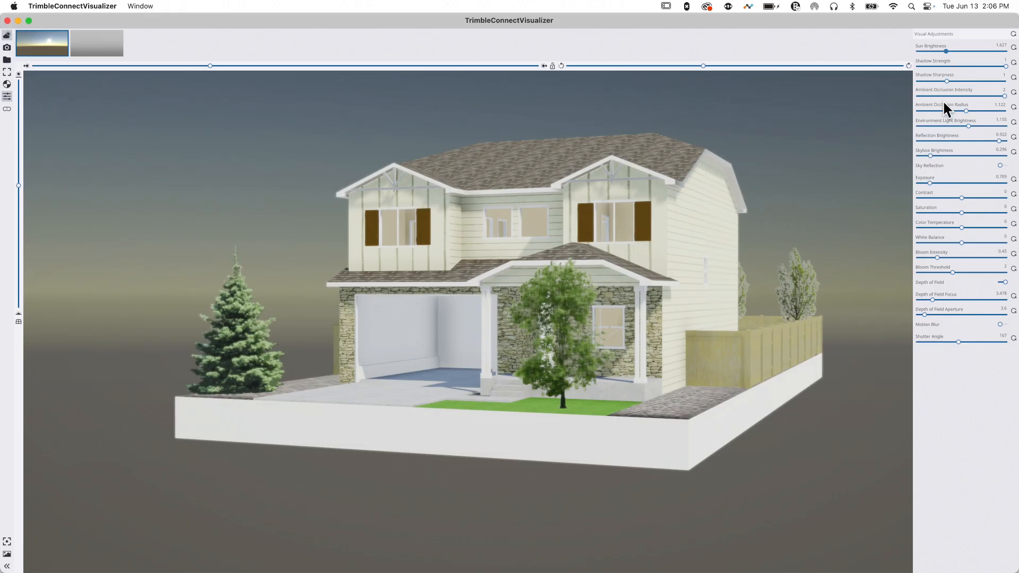
mouse_move(955, 126)
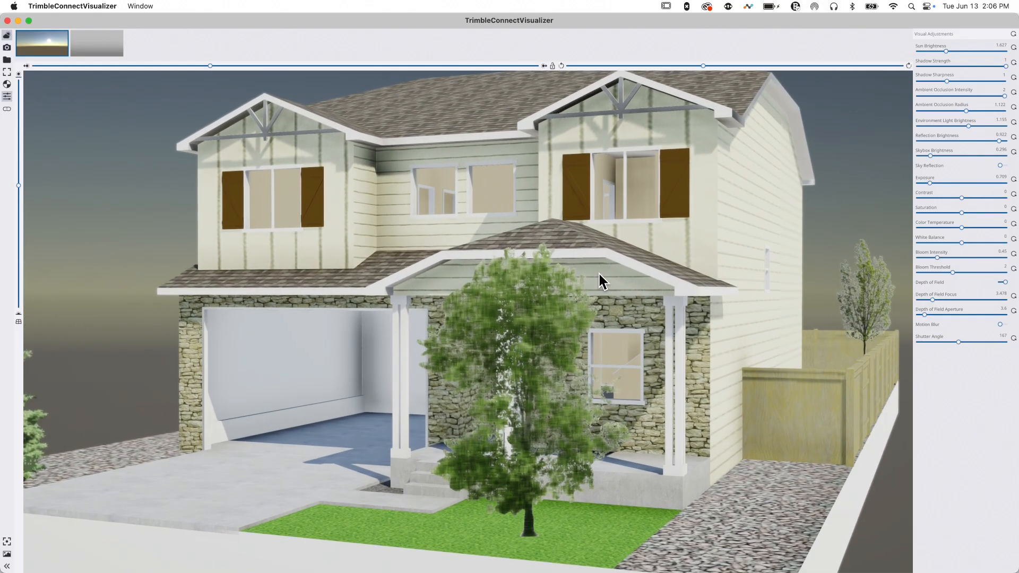
mouse_move(925, 318)
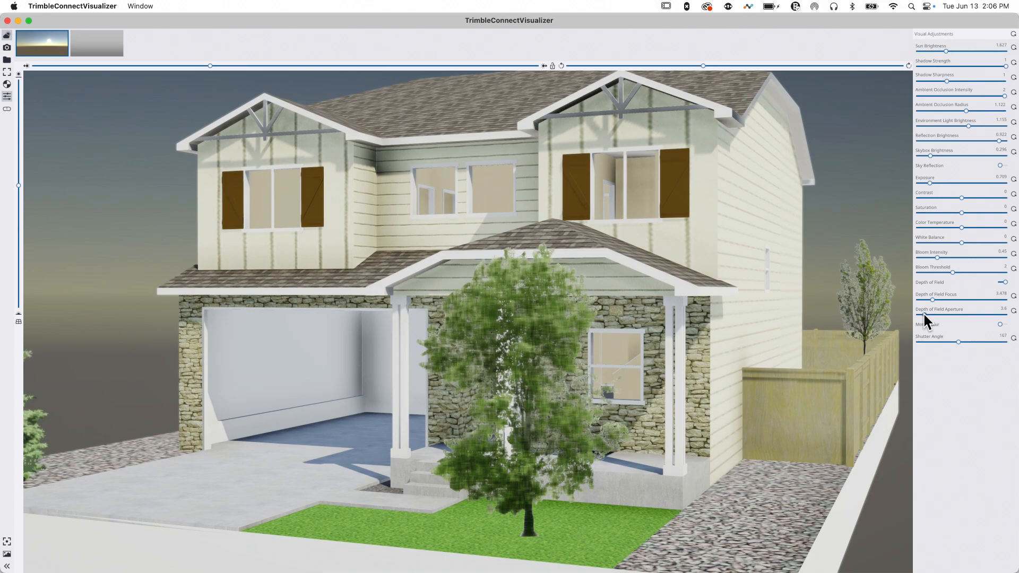
mouse_move(956, 257)
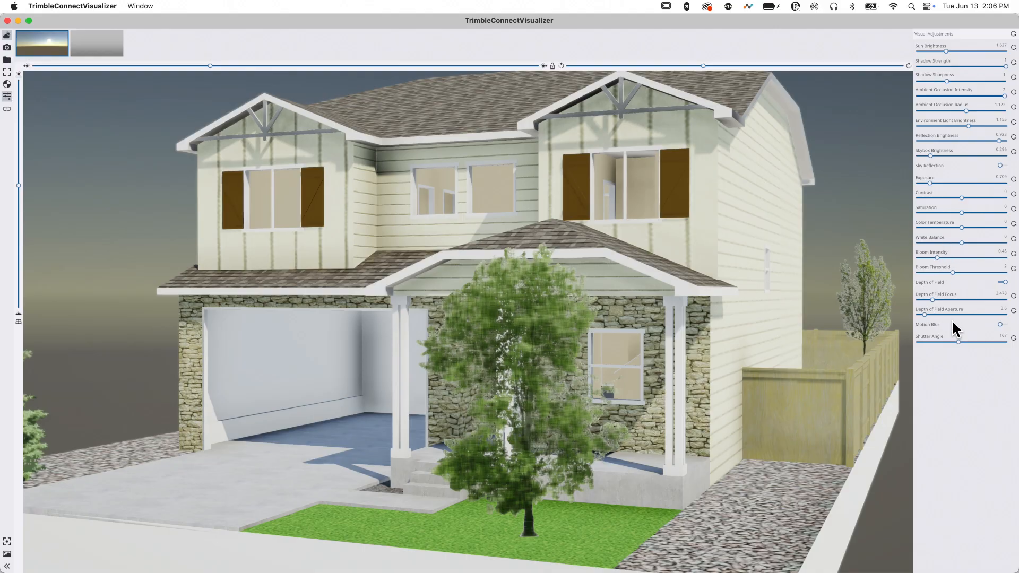
mouse_move(956, 308)
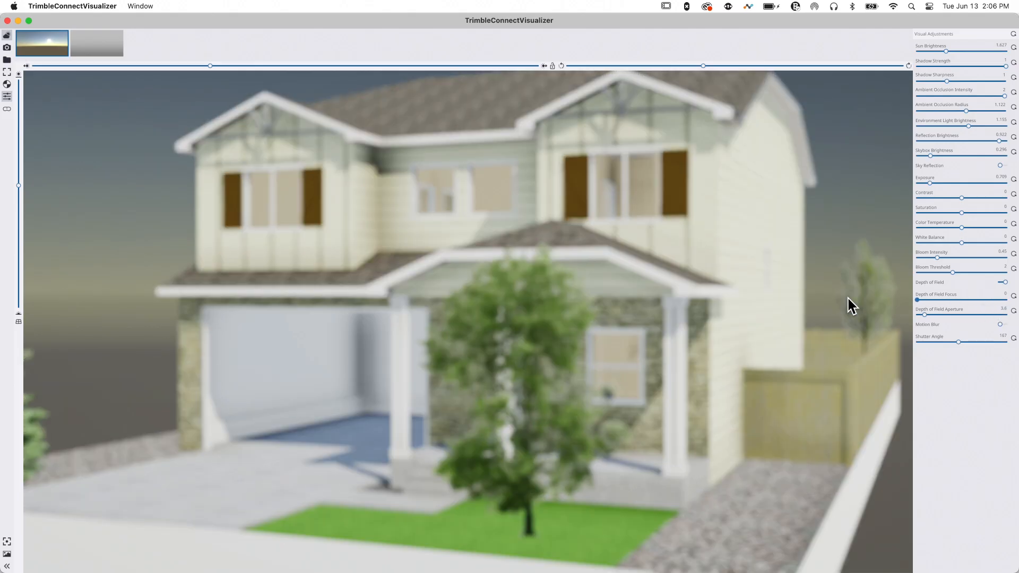
mouse_move(922, 313)
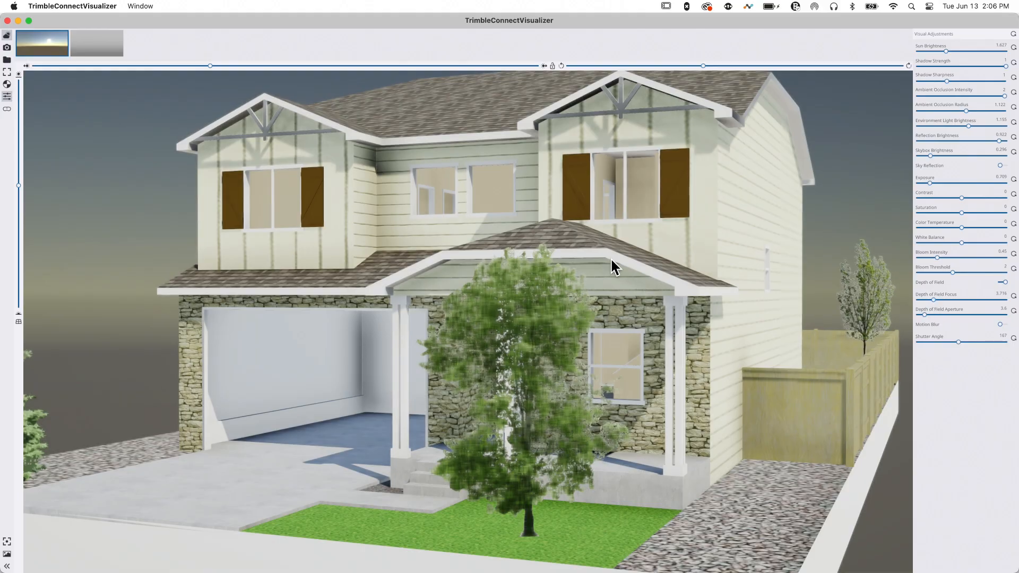
mouse_move(818, 192)
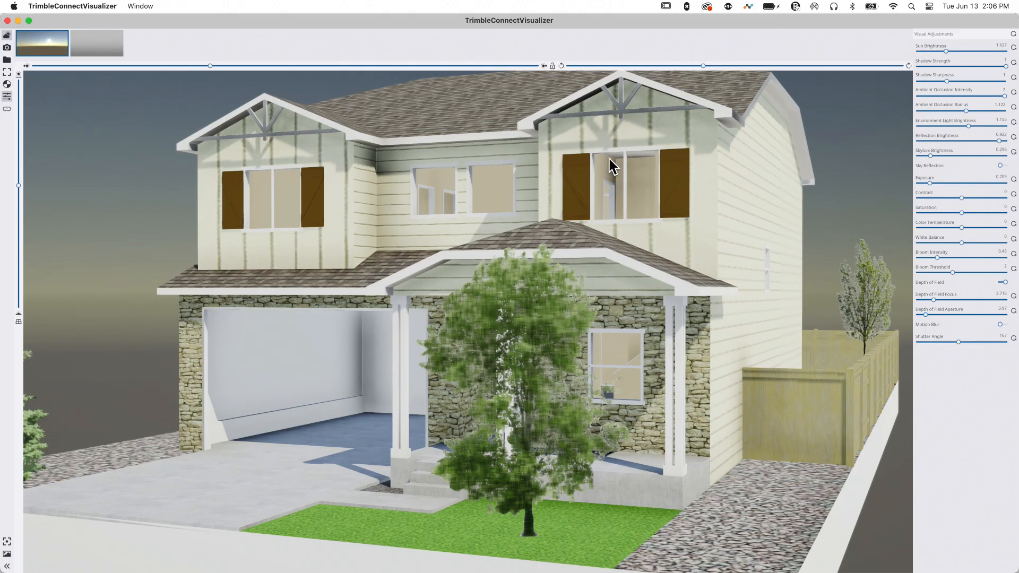
mouse_move(651, 250)
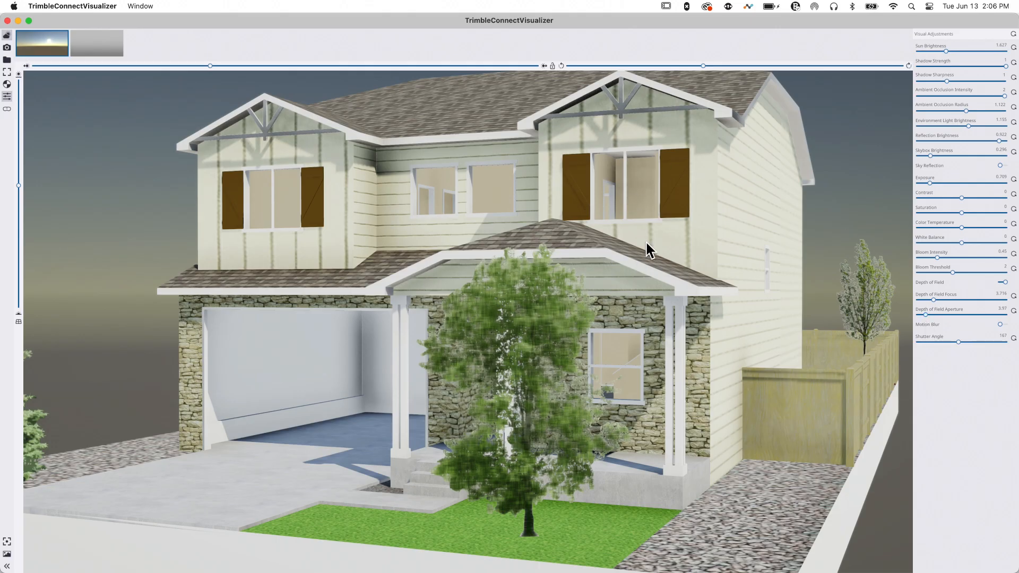
mouse_move(725, 161)
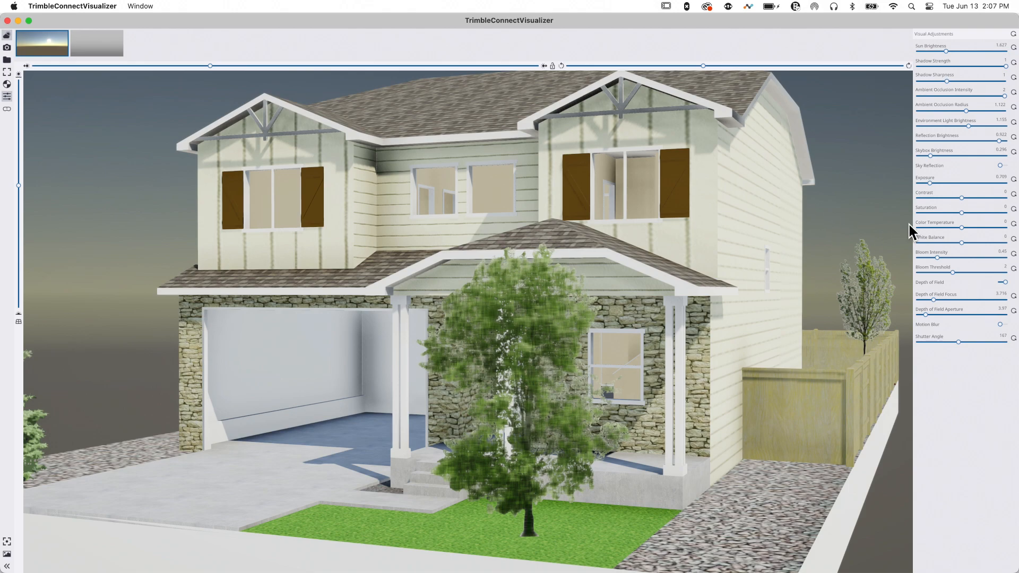
mouse_move(977, 356)
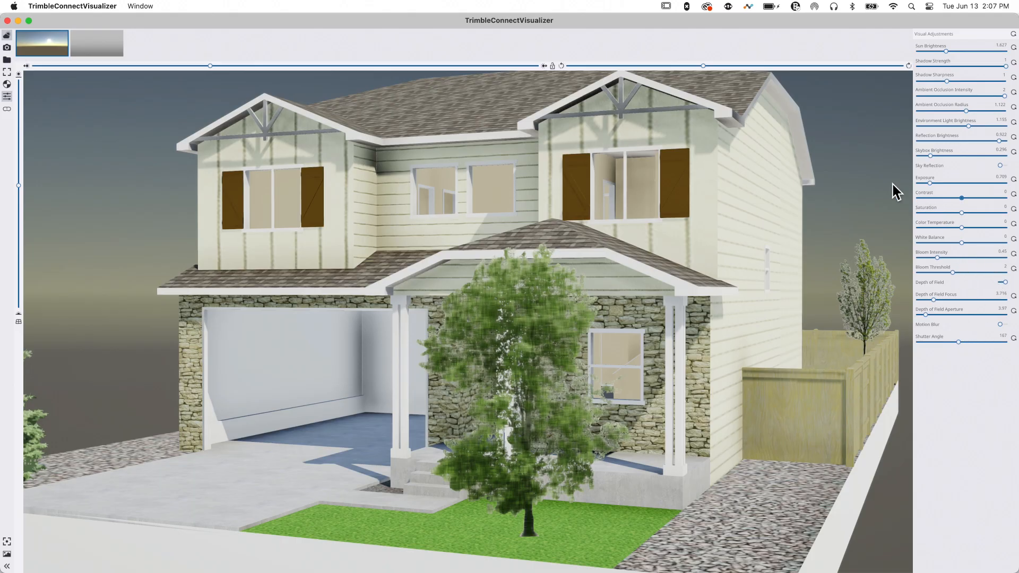
mouse_move(941, 184)
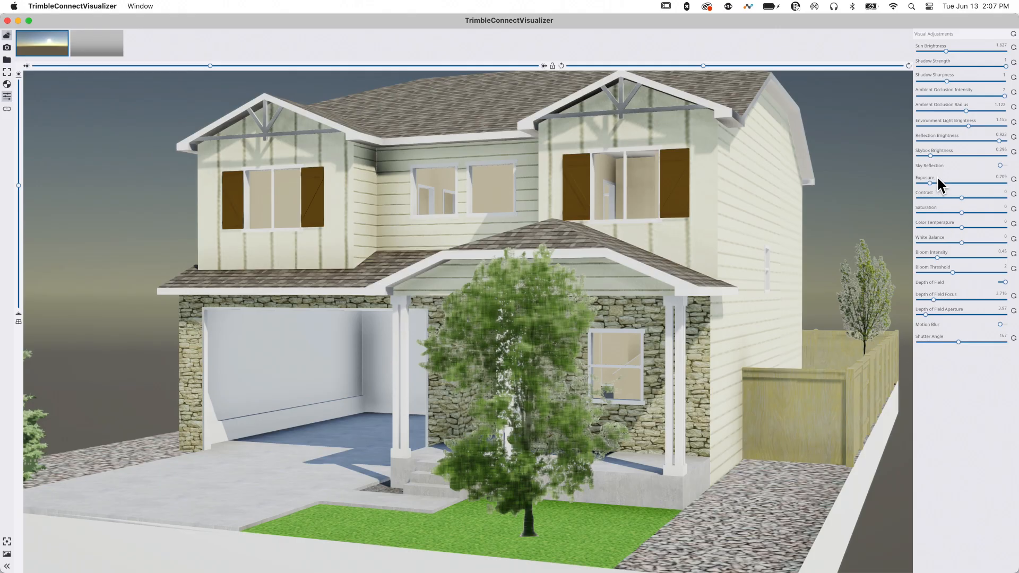
mouse_move(977, 45)
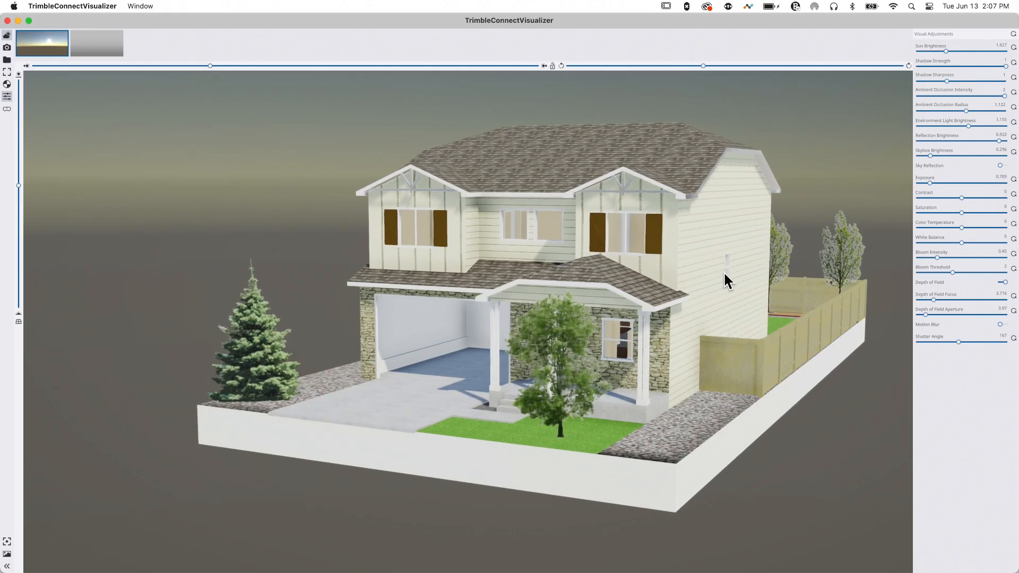
mouse_move(852, 273)
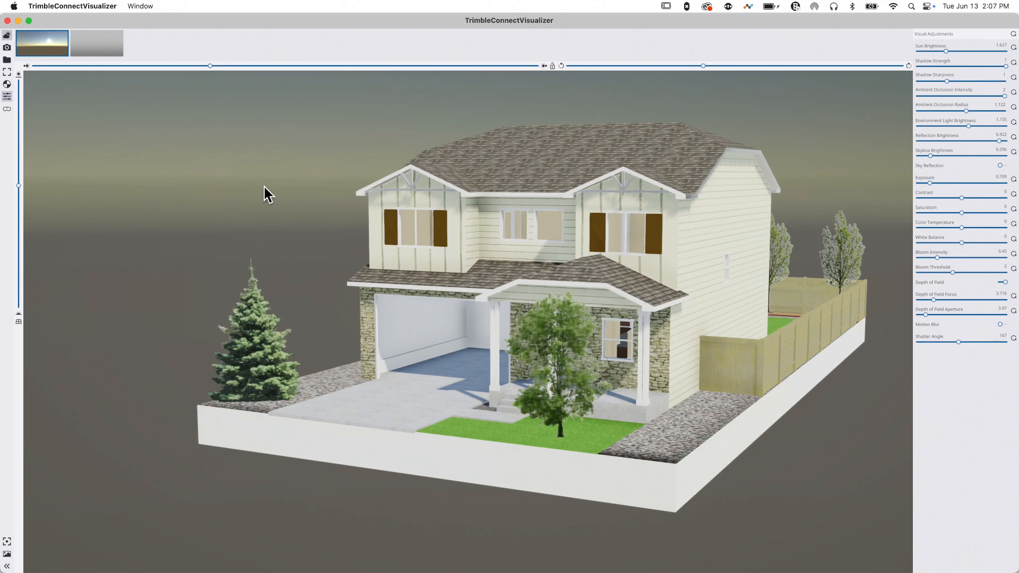
mouse_move(325, 50)
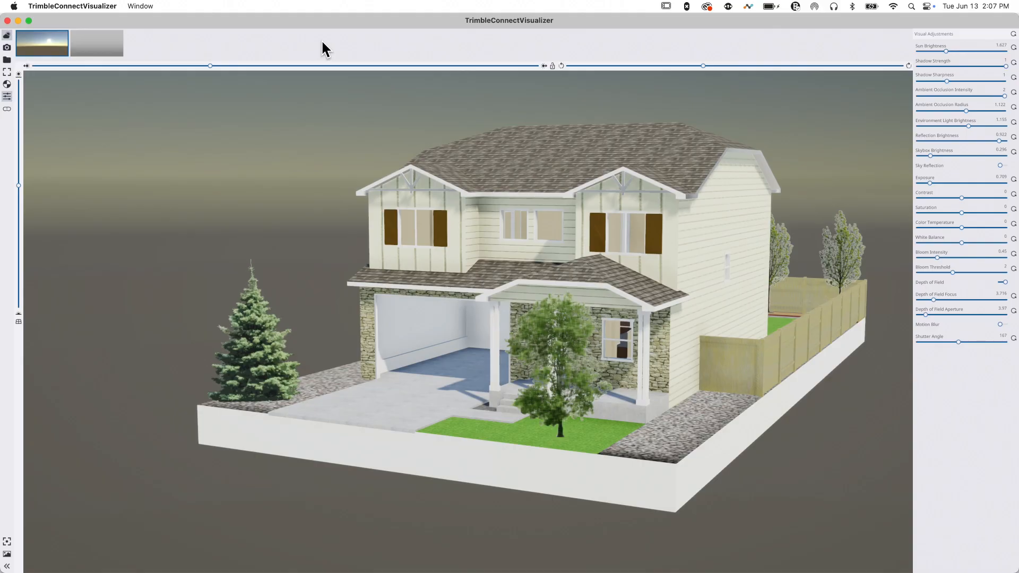
mouse_move(354, 50)
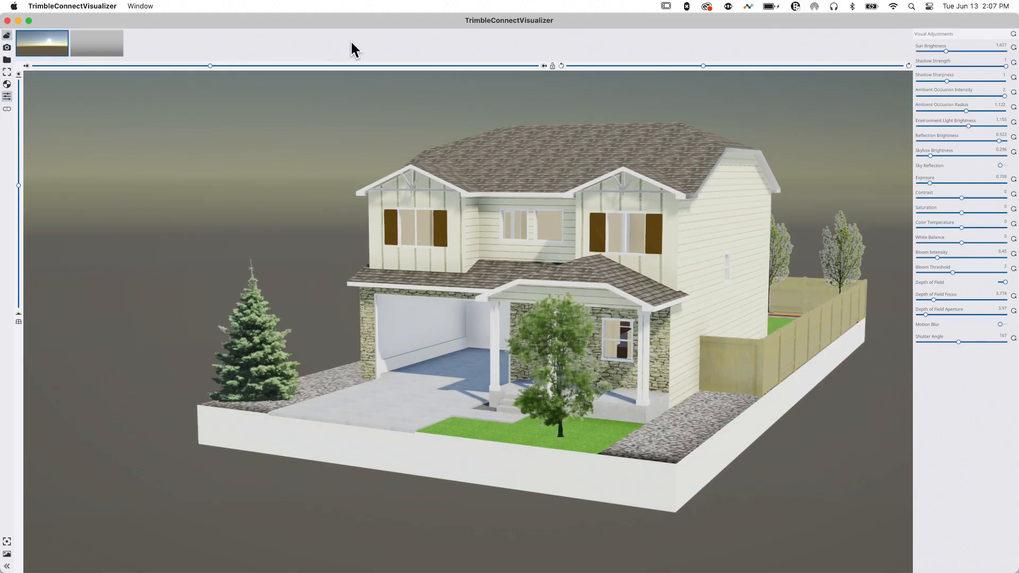